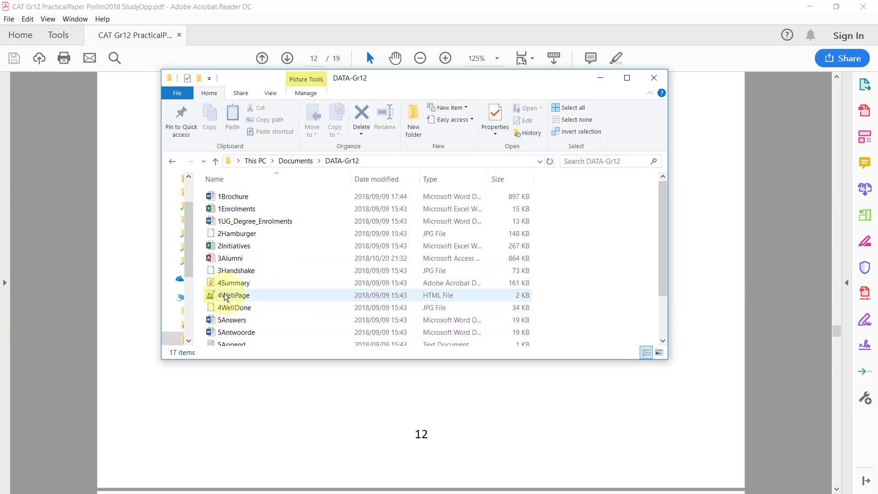
- Open the 4WebPage HTML file from the DATA-Gr12 folder
left_click(233, 296)
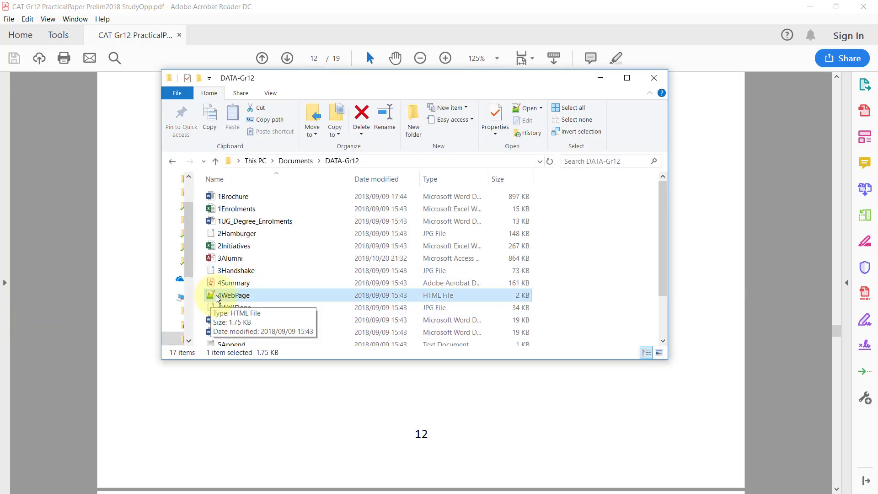
double_click(232, 296)
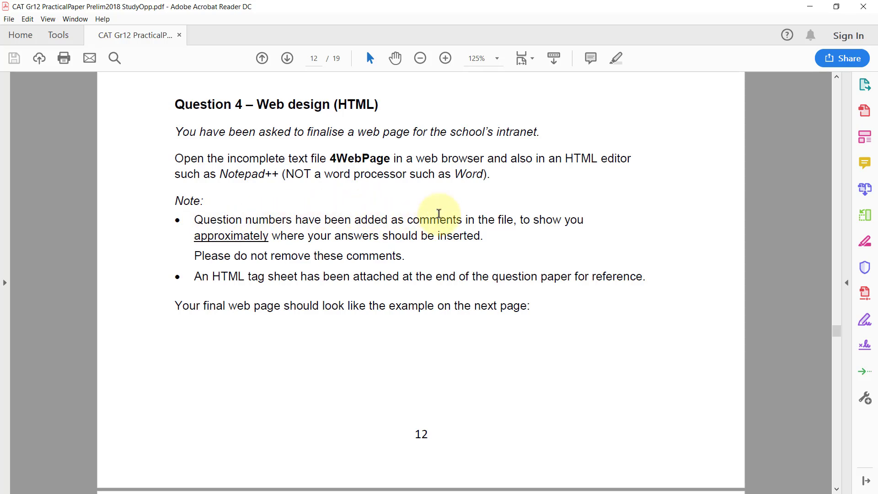
mouse_move(241, 230)
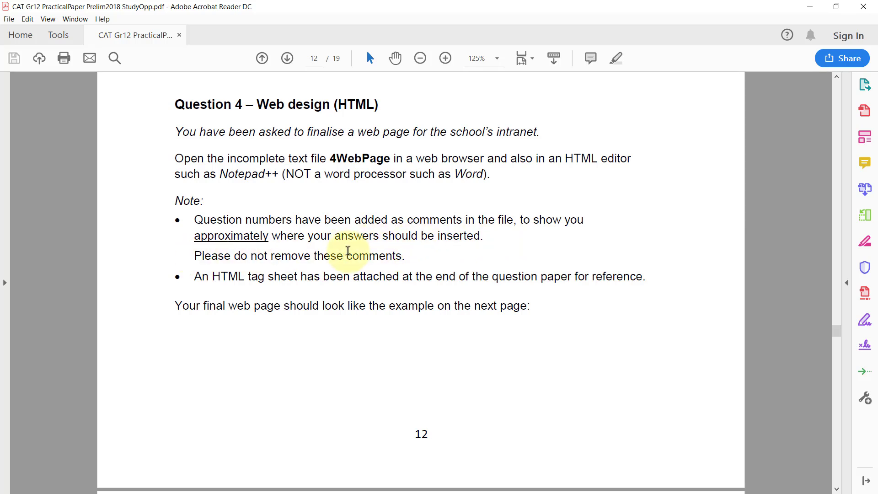
mouse_move(290, 268)
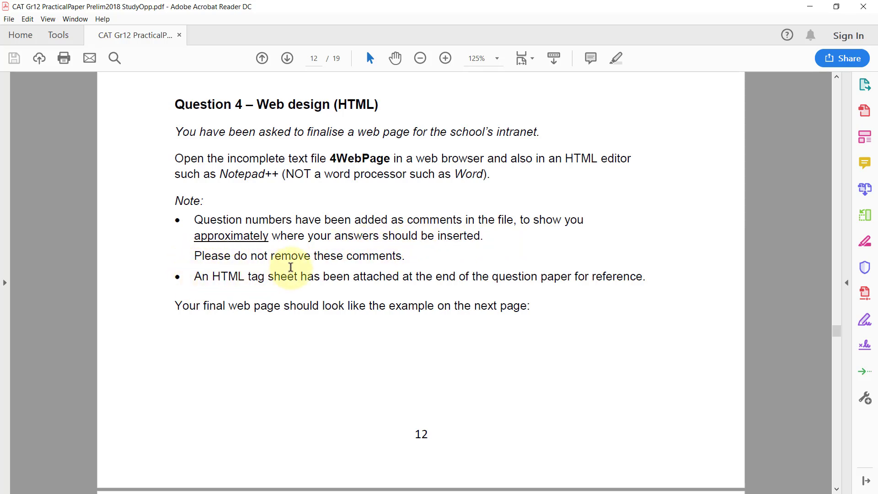
mouse_move(633, 251)
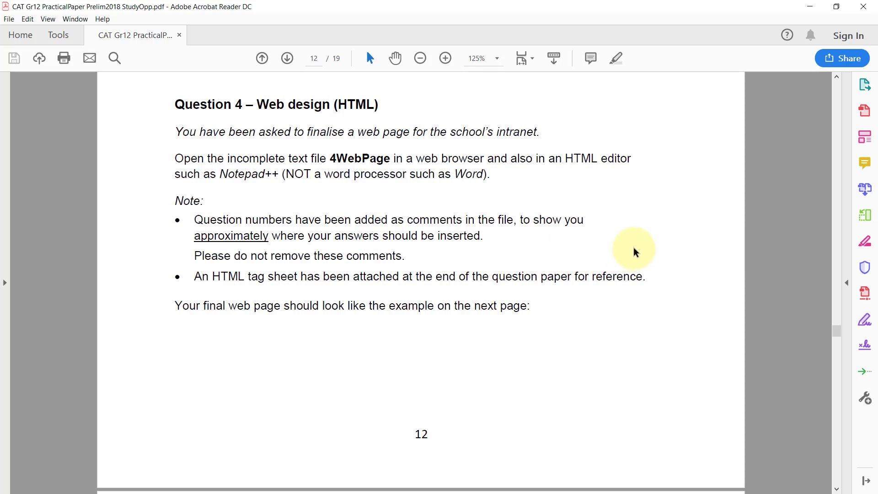
mouse_move(627, 253)
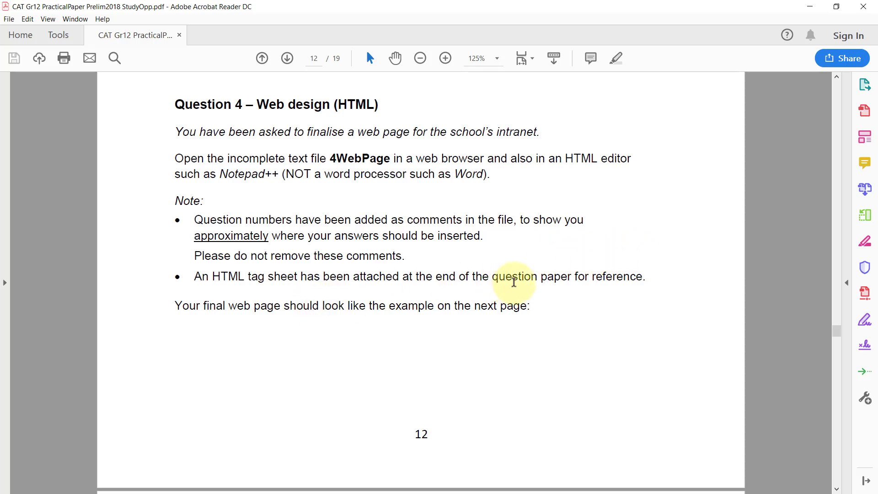
- Scroll the question paper down past the example web page to tasks 4.1–4.3
scroll("down", 3)
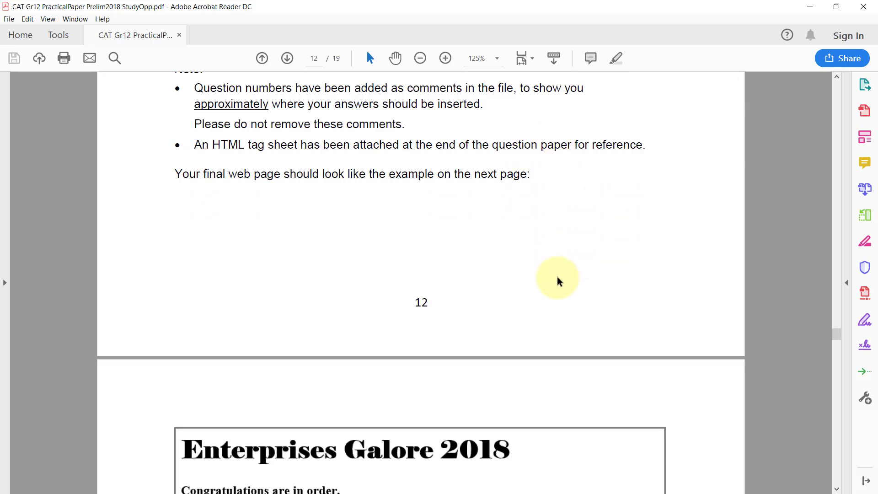
scroll("down", 3)
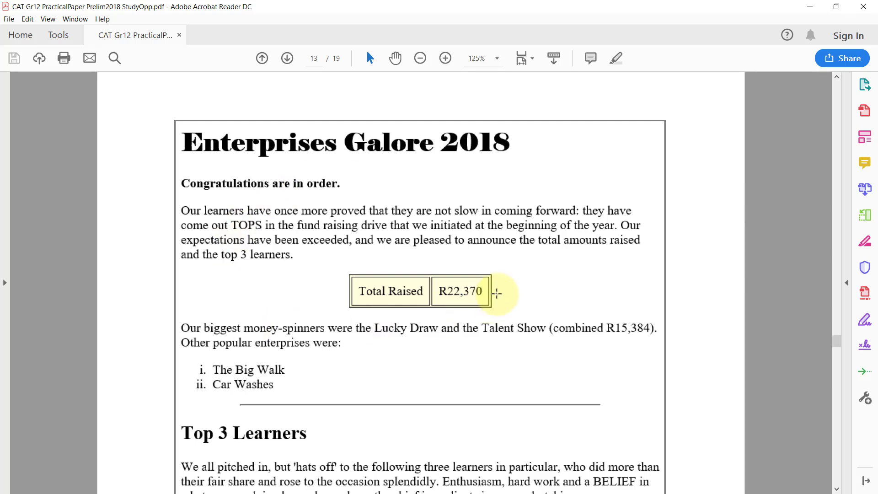
mouse_move(753, 262)
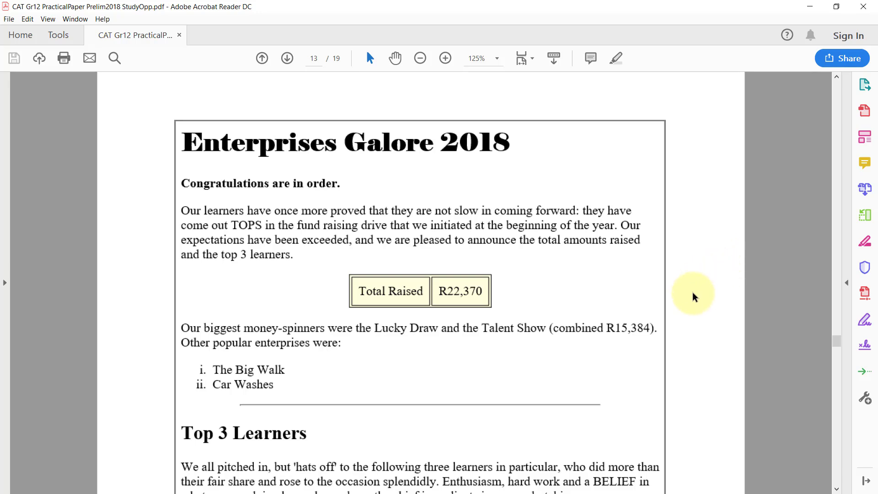
mouse_move(685, 343)
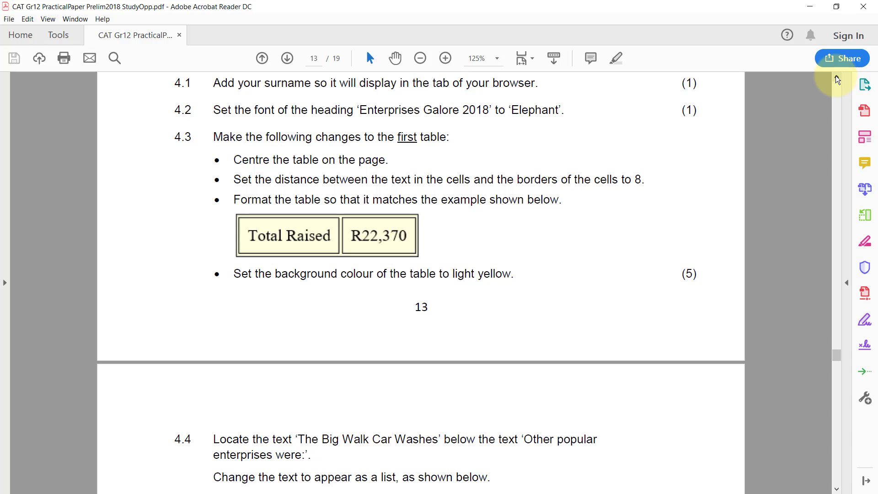
mouse_move(818, 82)
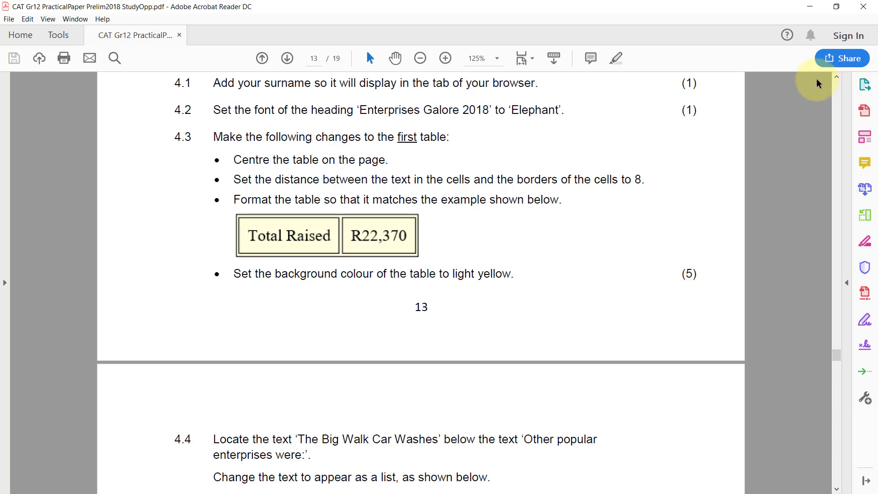
mouse_move(818, 82)
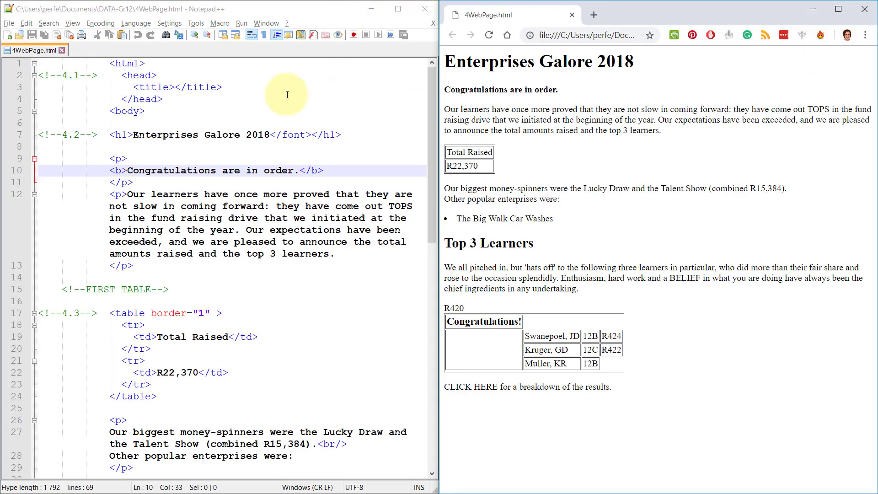
- Add 'Surname' between the title tags and reload the browser to show it on the tab
left_click(58, 75)
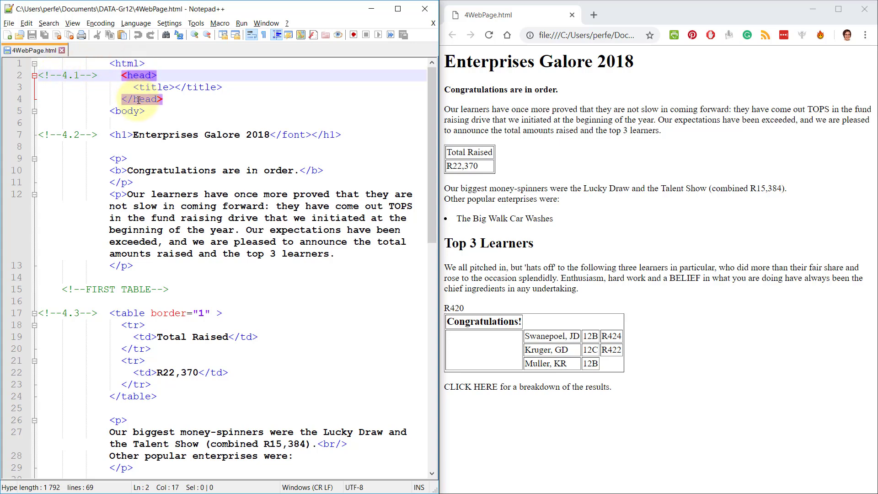
left_click(177, 87)
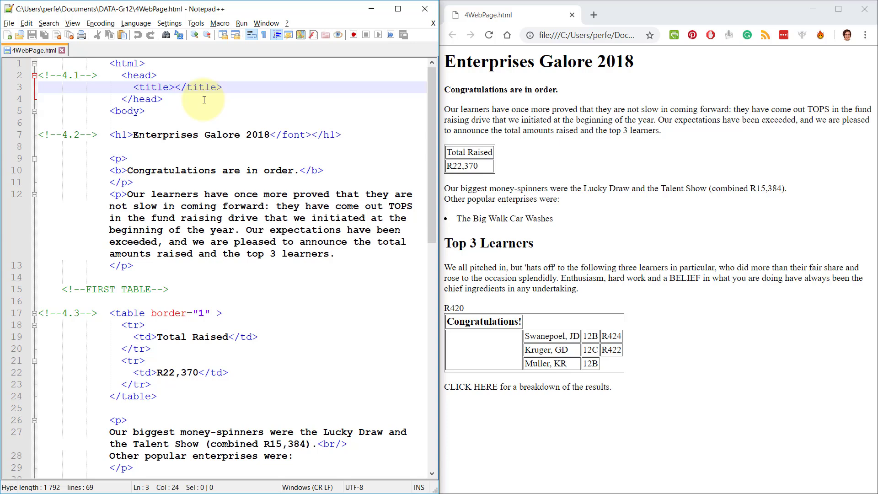
type("Surname")
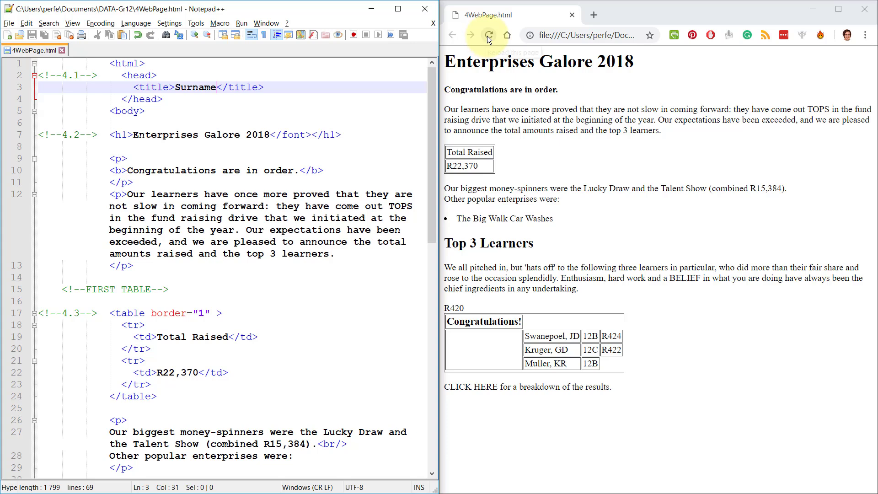
left_click(489, 35)
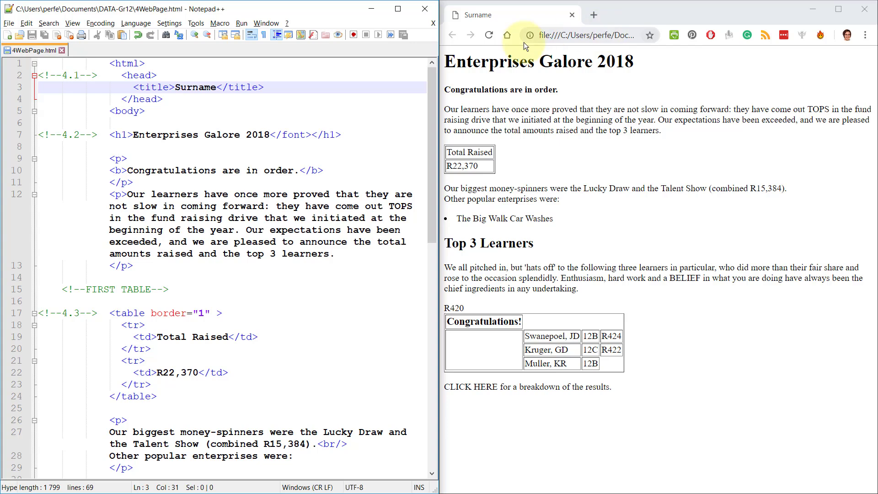
mouse_move(655, 66)
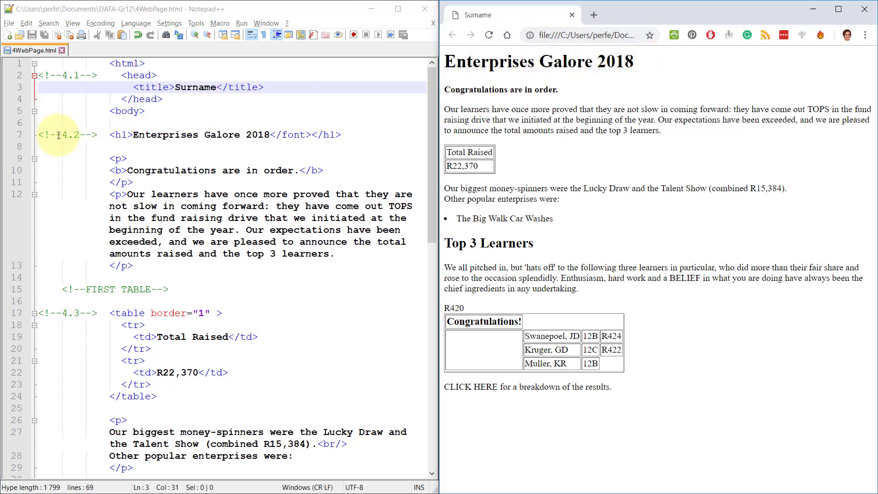
- Add a font tag with face="Elephant" after the opening h1 of the heading
left_click(112, 135)
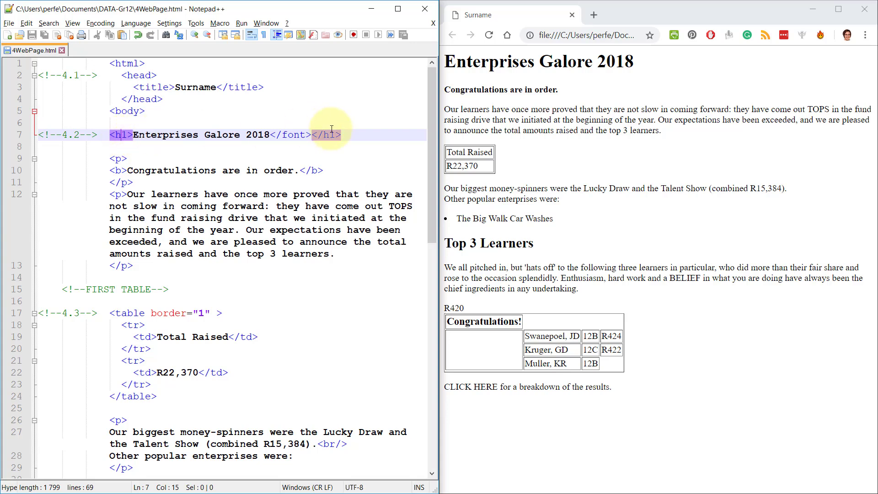
left_click(331, 135)
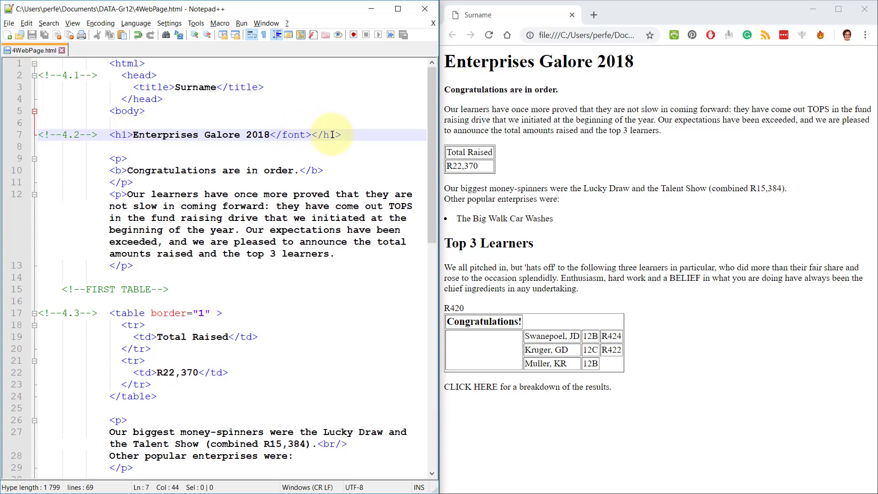
left_click(134, 135)
type("><font ")
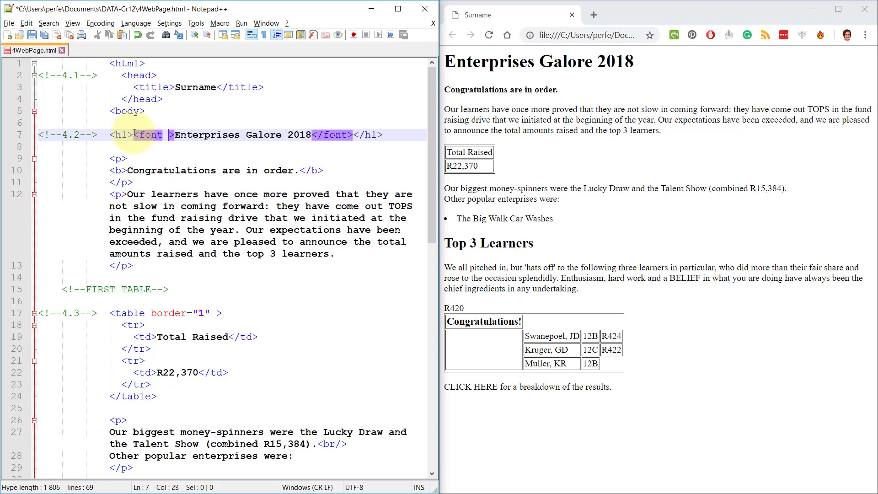
type("face")
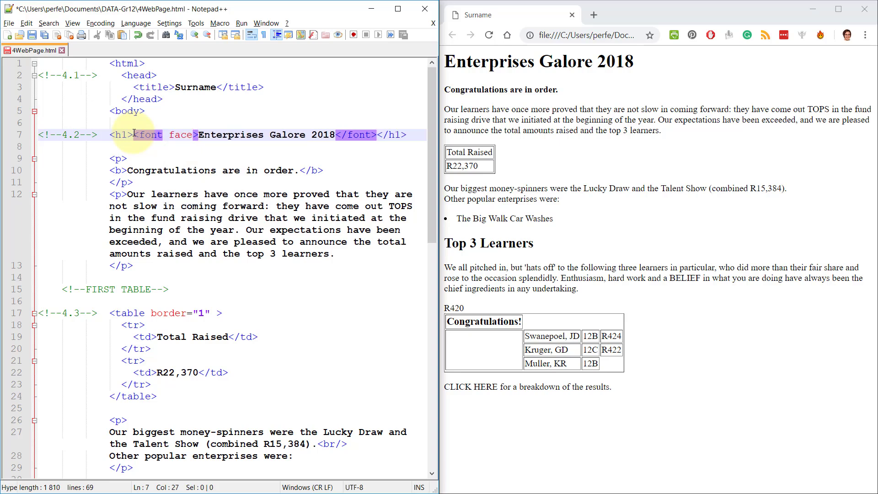
type("=\"\"")
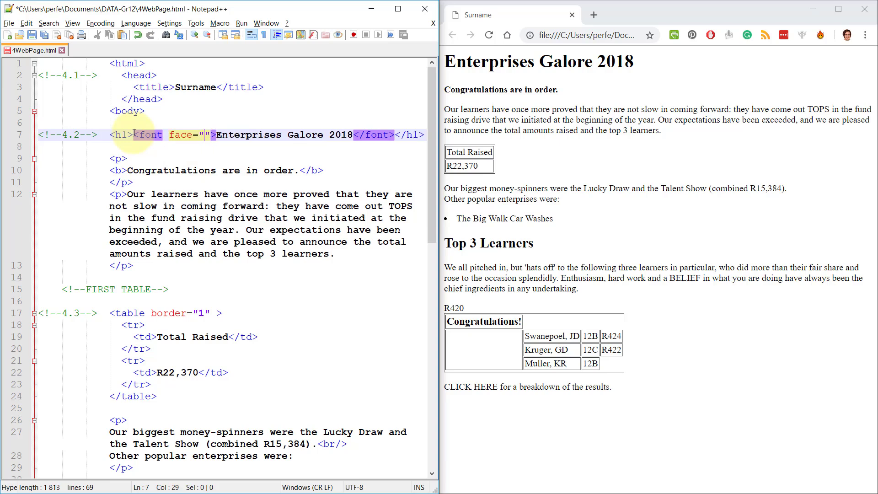
type("Elephan")
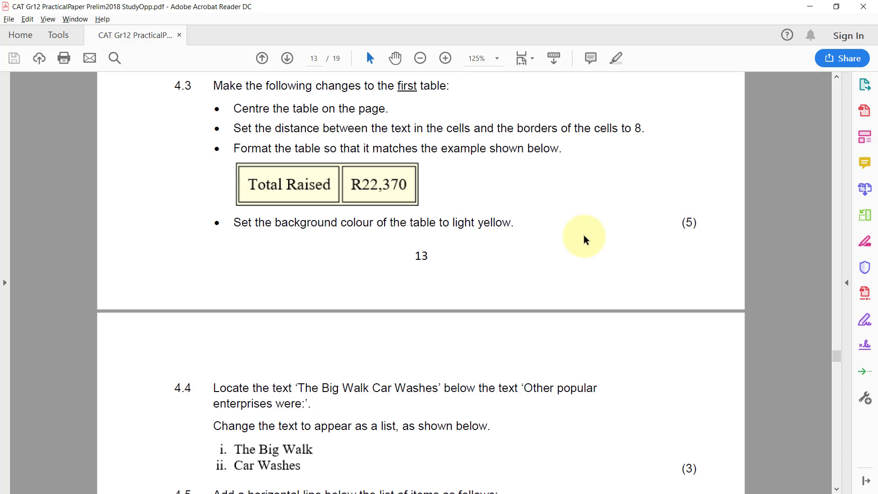
mouse_move(589, 242)
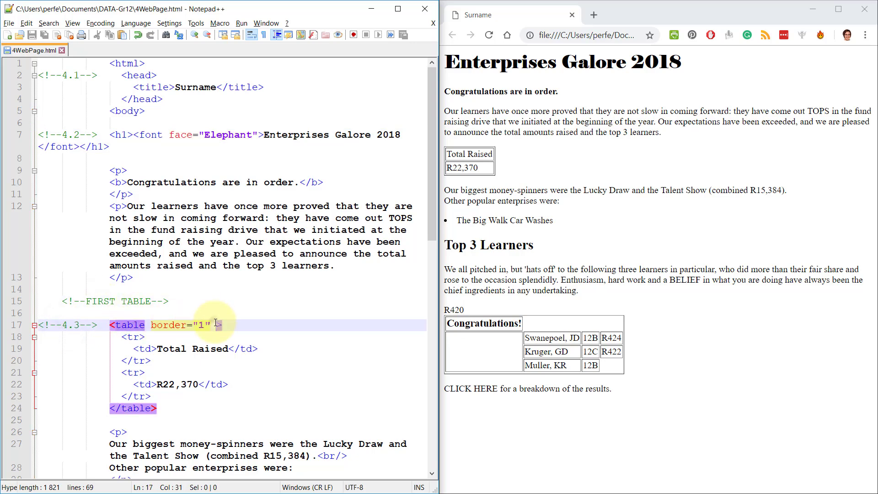
- Give the first table align="center" and cellpadding="8"
type("a")
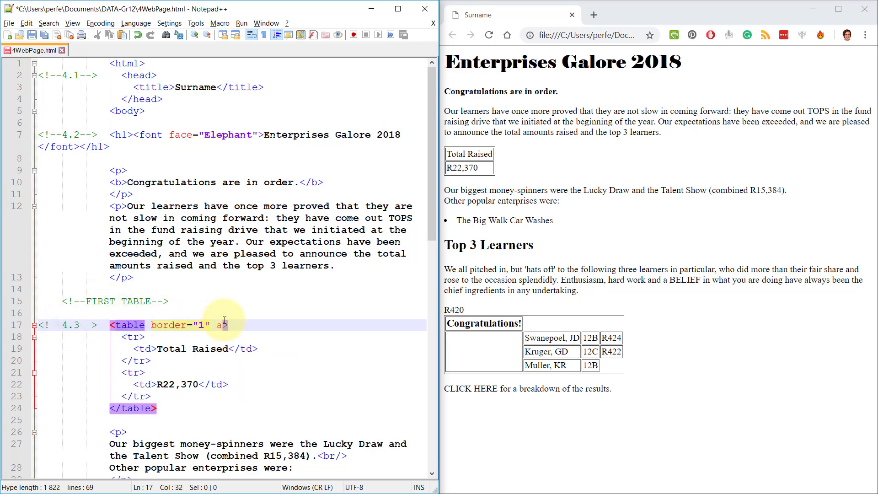
type("lign=\"\"")
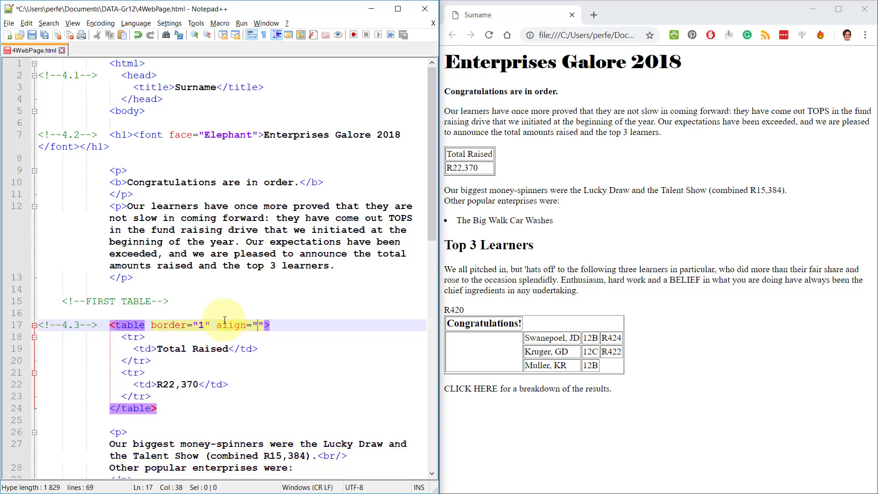
type("center")
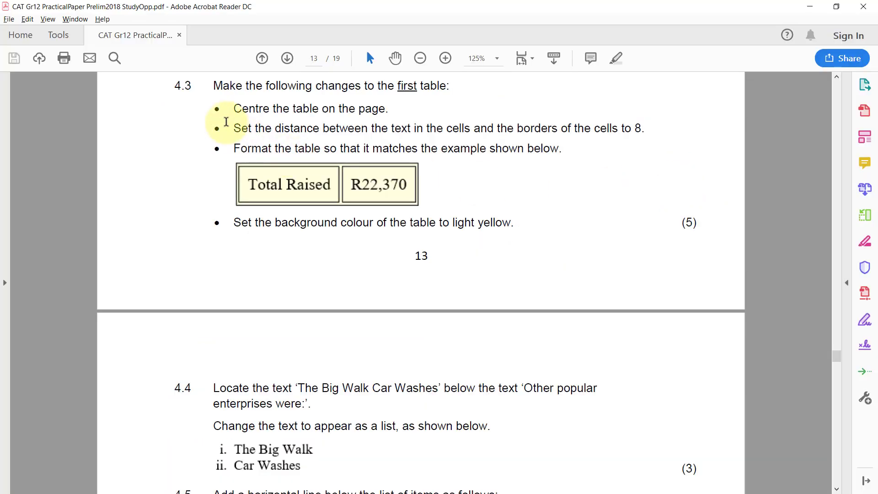
mouse_move(395, 128)
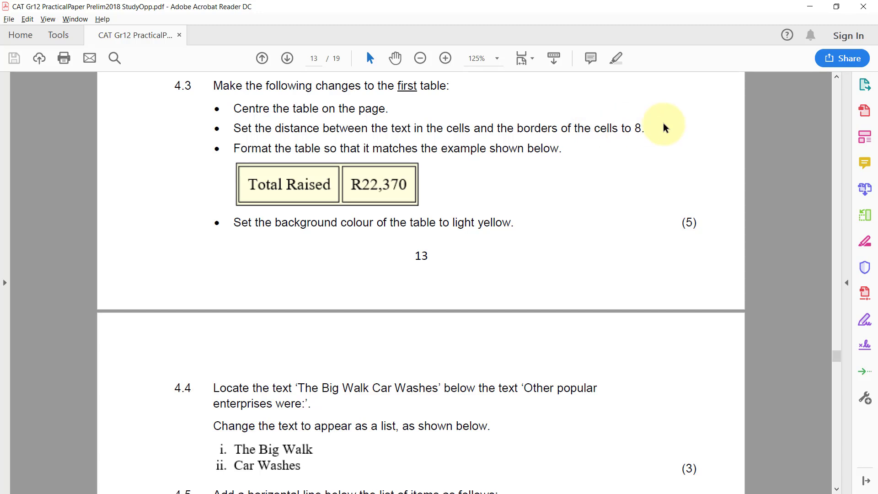
mouse_move(359, 196)
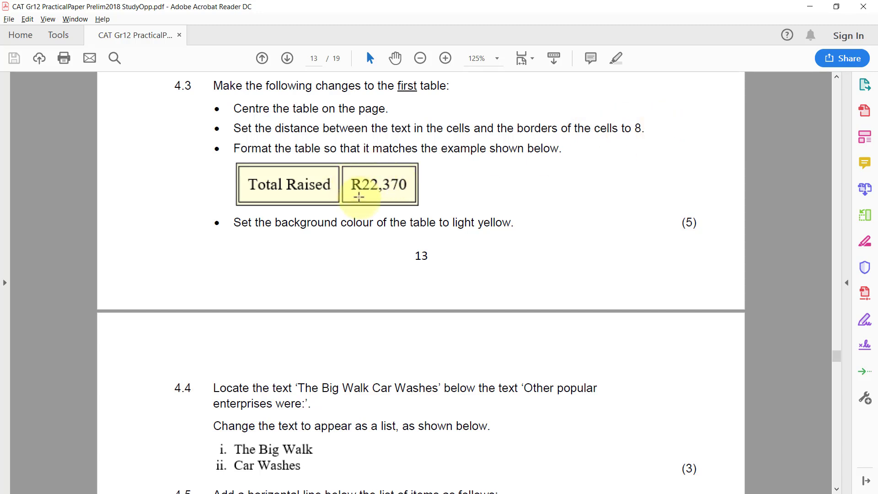
mouse_move(306, 184)
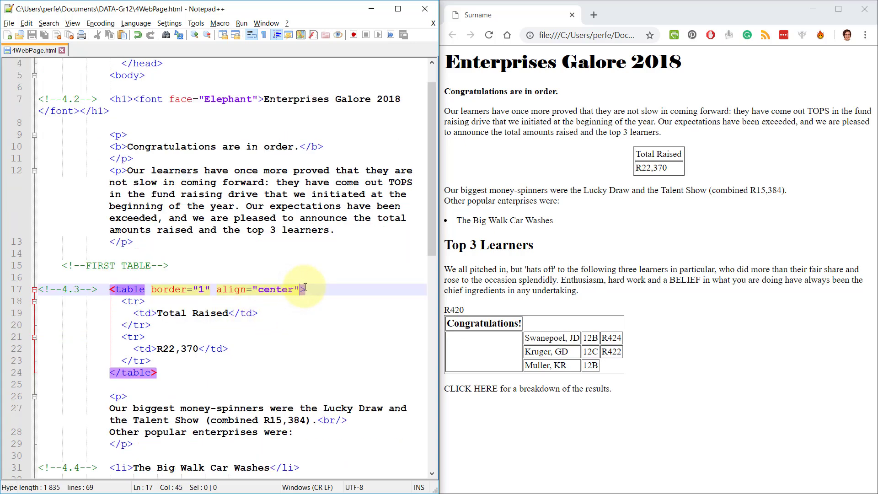
type("cellpadding=\"")
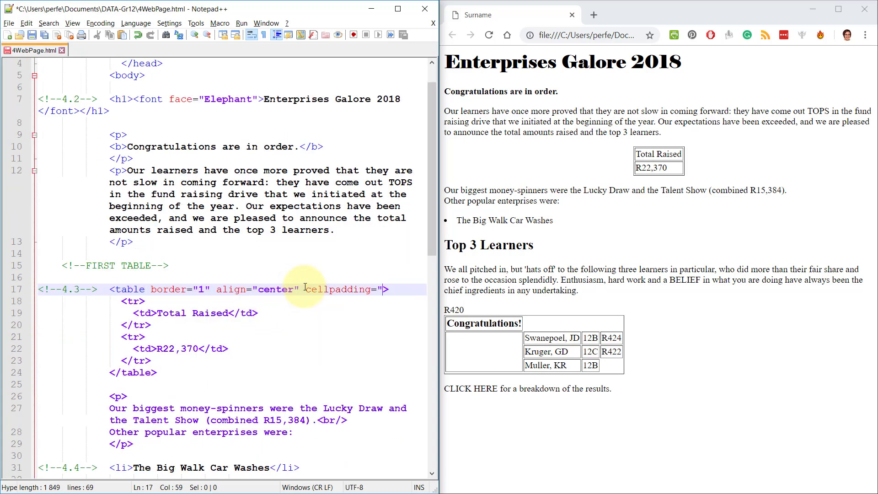
type("8")
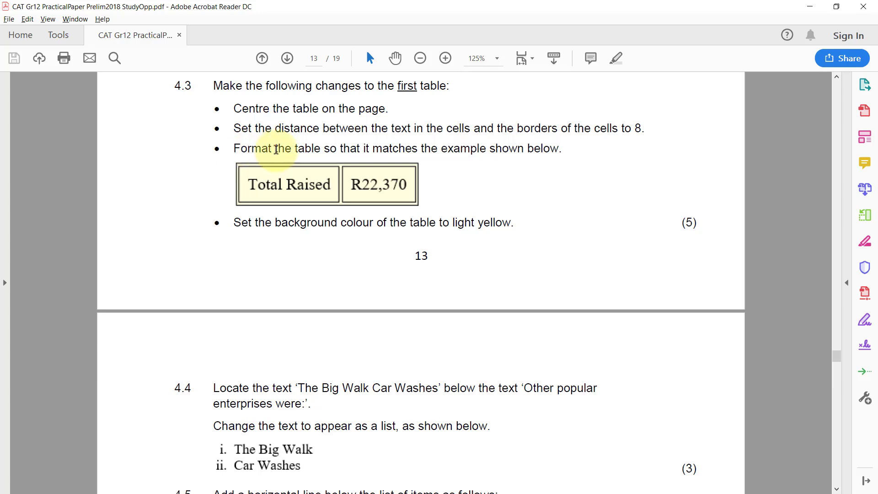
mouse_move(574, 150)
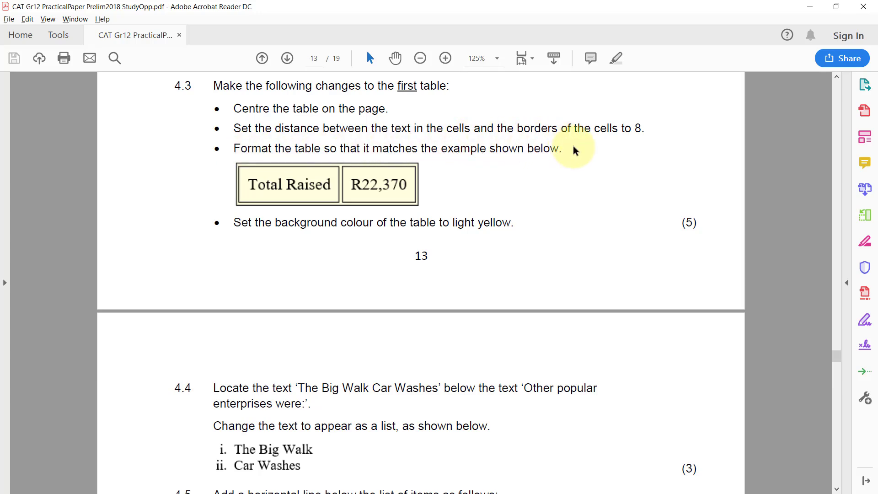
mouse_move(314, 190)
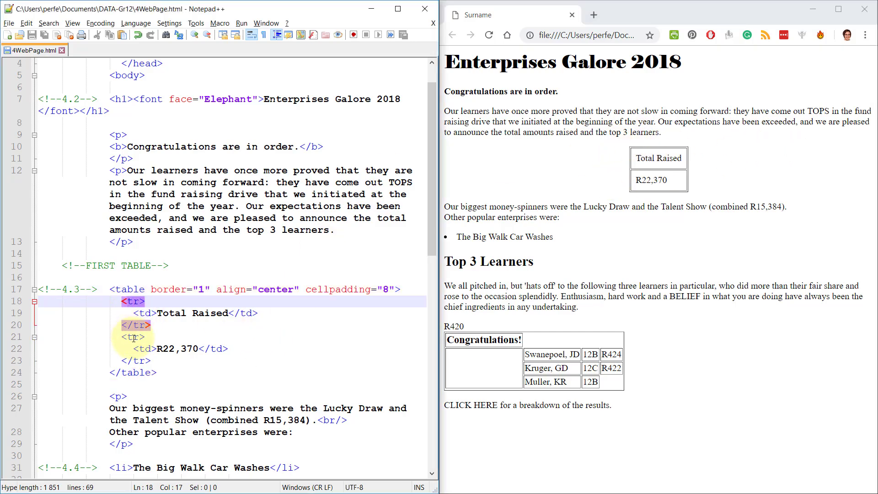
- Remove the row break between the Total Raised and R22,370 cells and reload the page
left_click(132, 337)
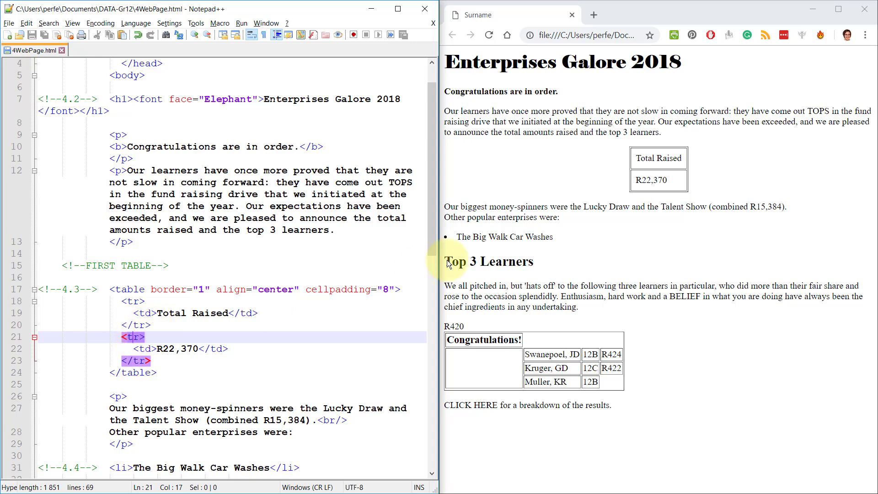
mouse_move(689, 171)
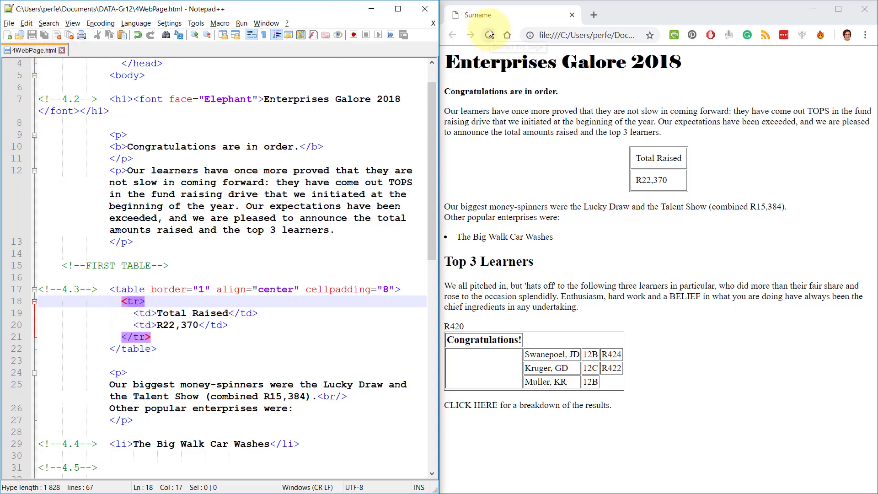
left_click(488, 35)
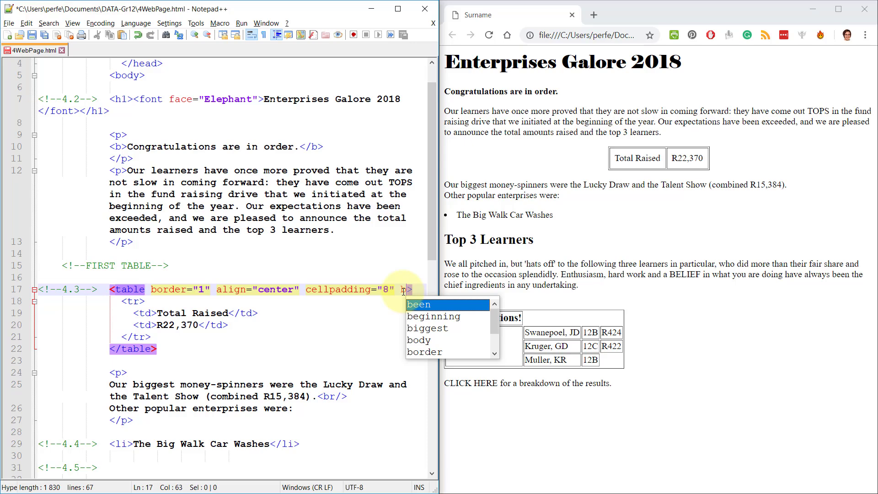
- Add bgcolor="lightyellow" to the first table tag
type("bgcolor")
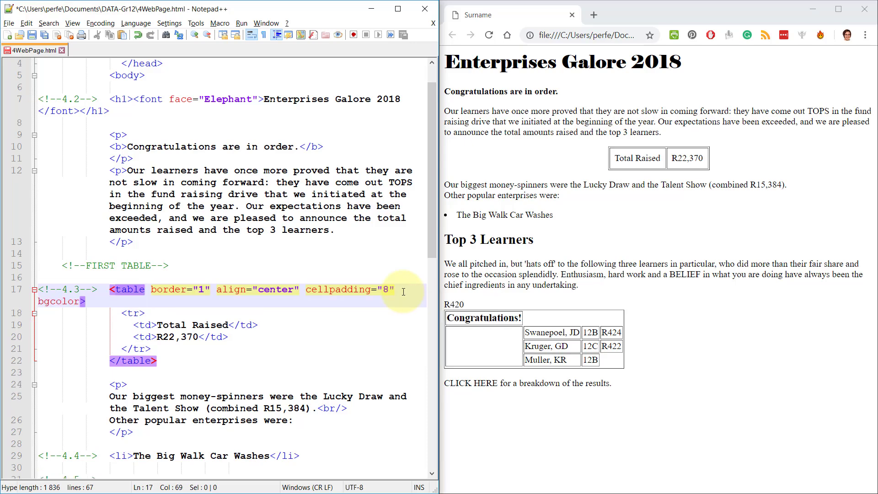
type("\"\"")
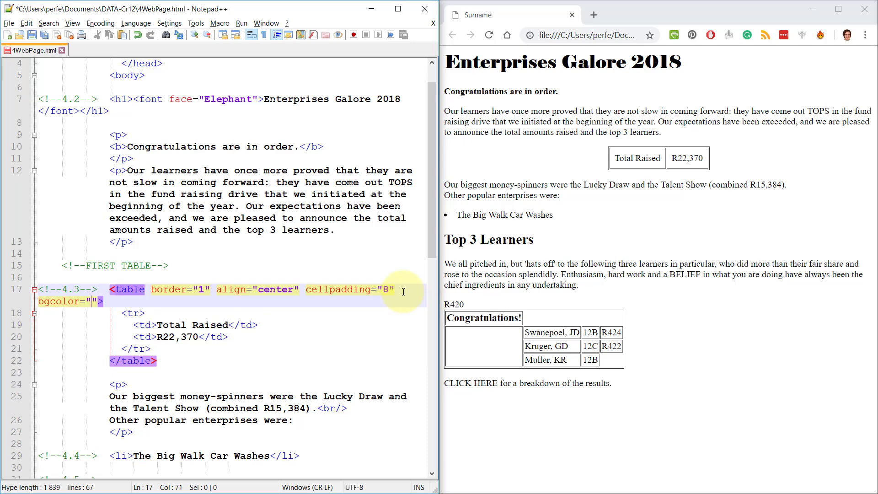
type("lightyello")
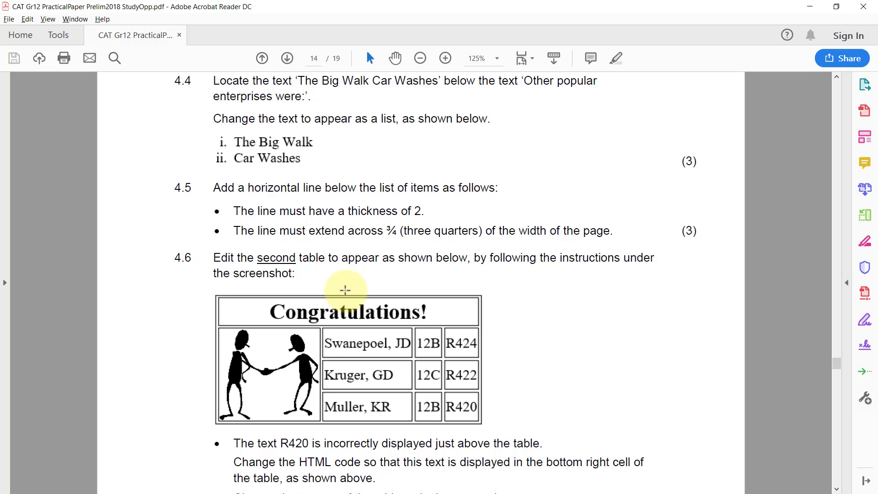
mouse_move(351, 290)
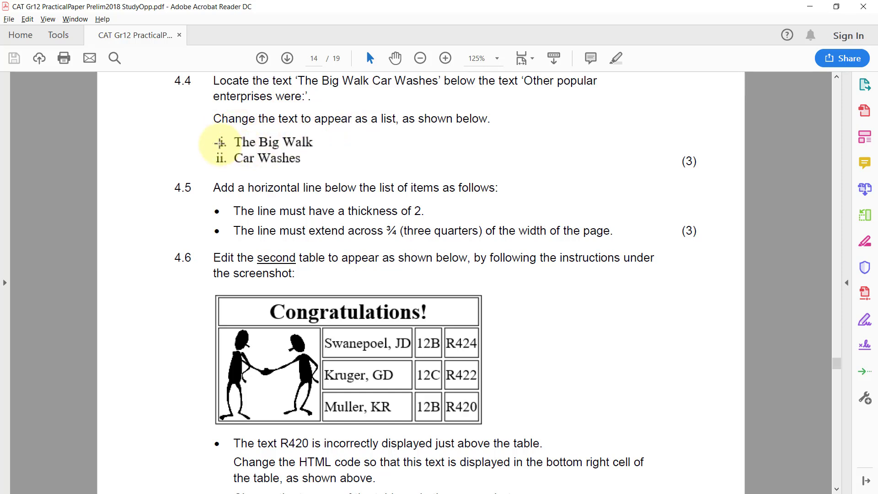
mouse_move(214, 157)
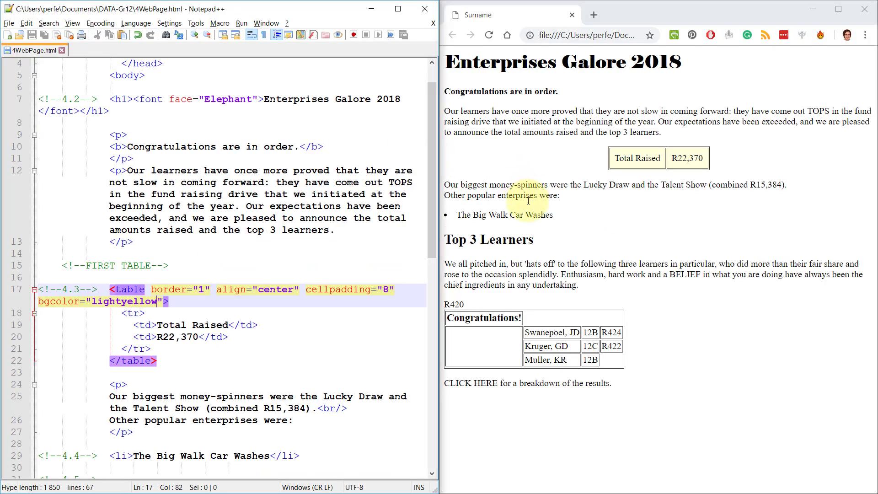
- Wrap the item in an ol and split it into The Big Walk and Car Washes list items
double_click(503, 214)
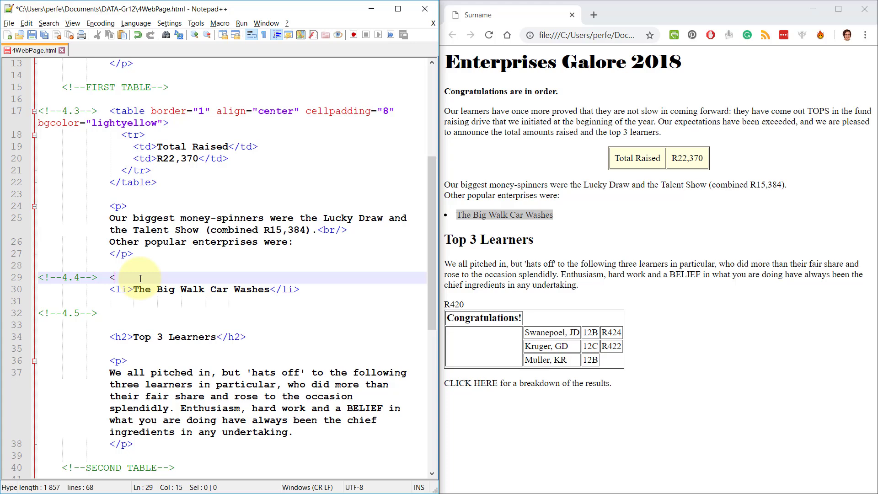
type("ol>")
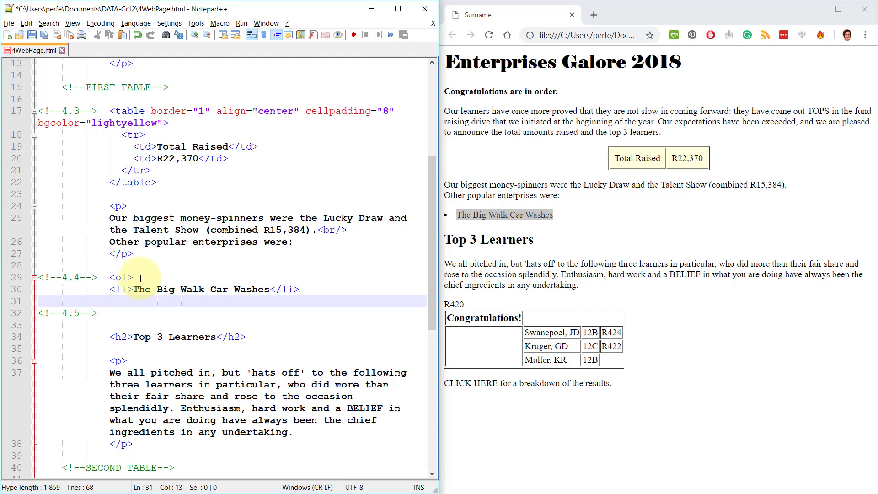
type("</ol>")
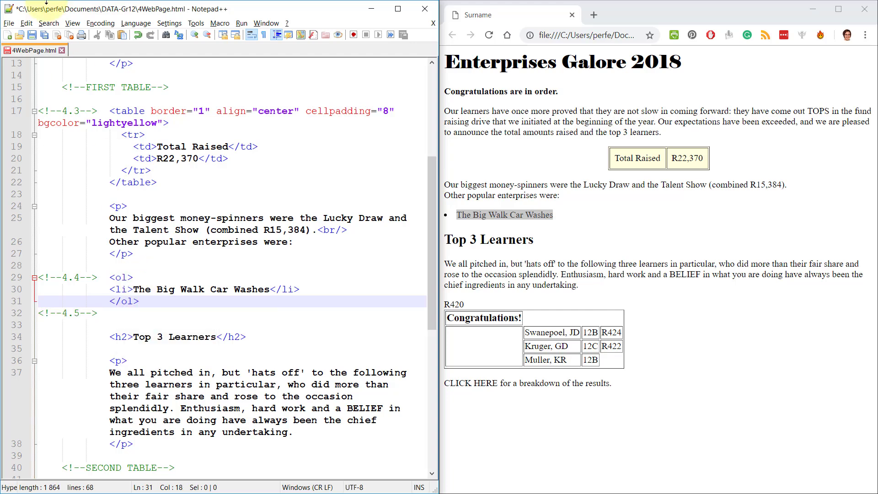
left_click(489, 35)
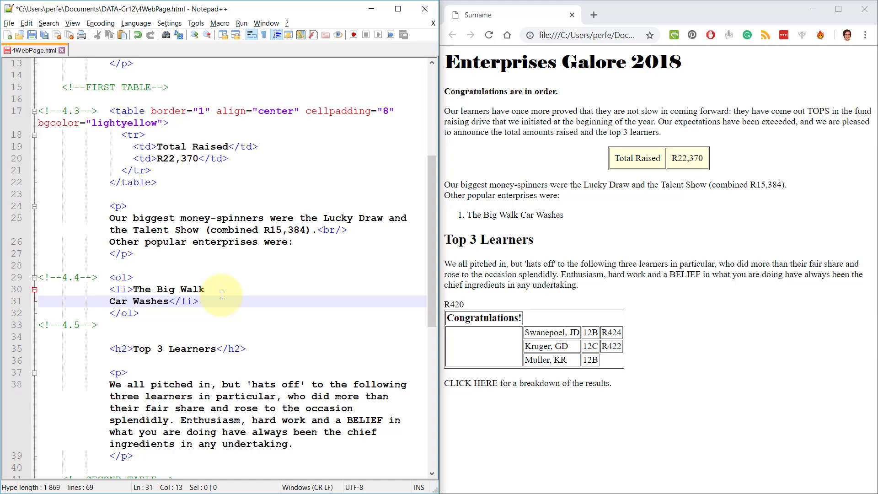
type("<li>")
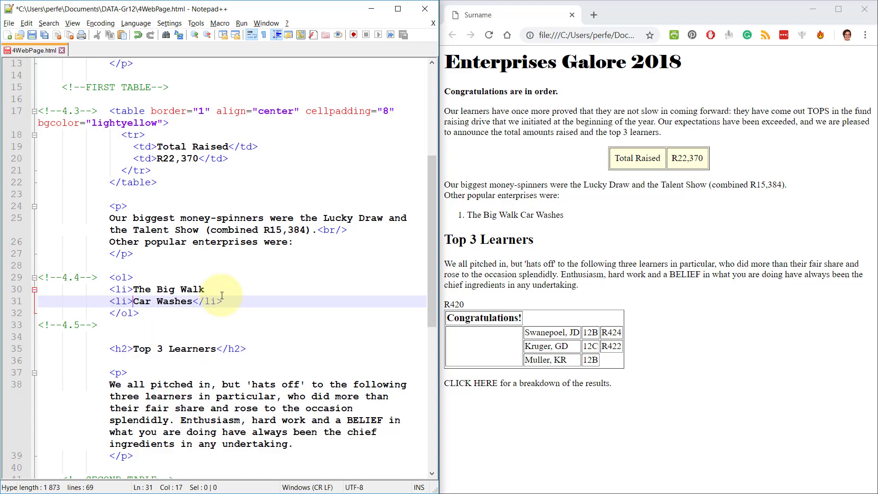
type(">")
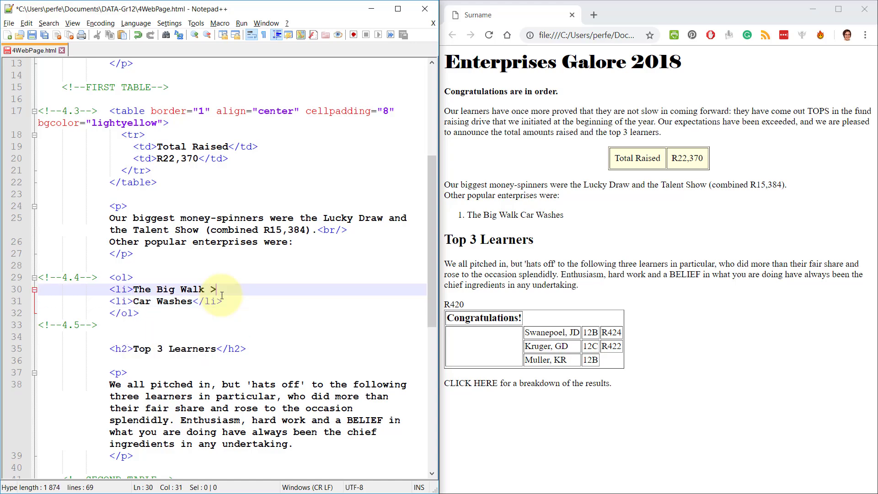
type("/li>")
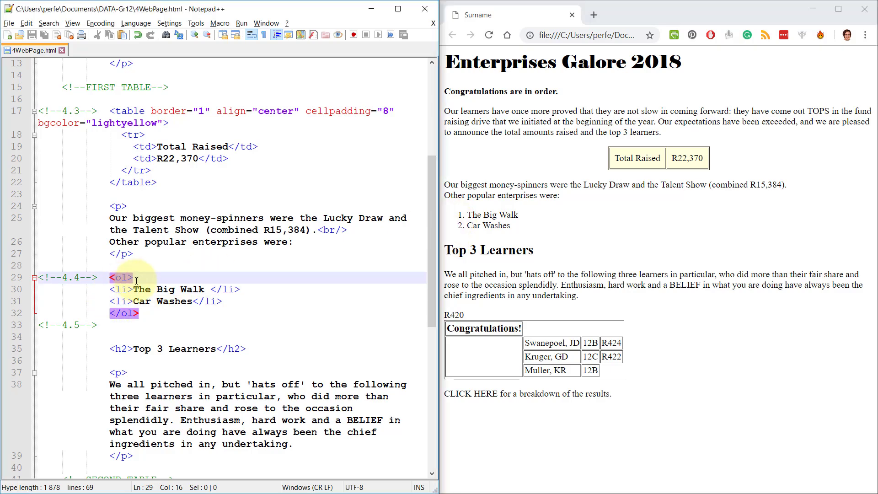
- Give the ordered list type="i" for lowercase Roman numbering
type("type")
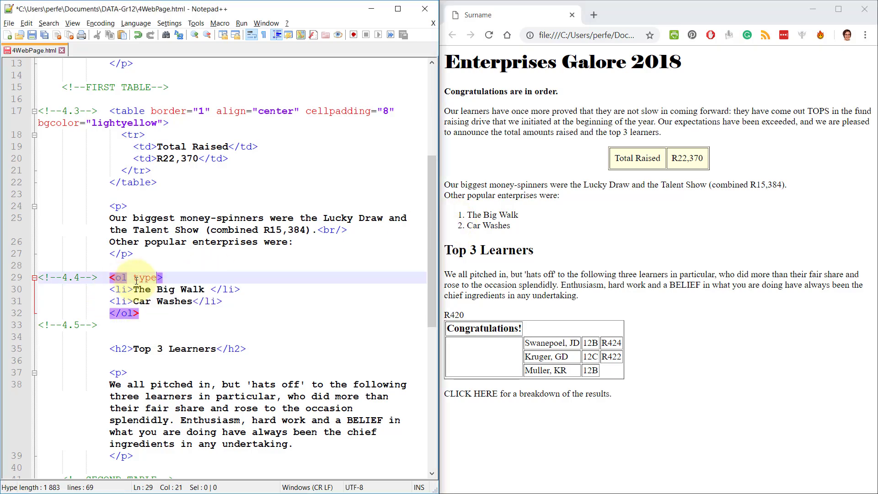
type("=\"\"")
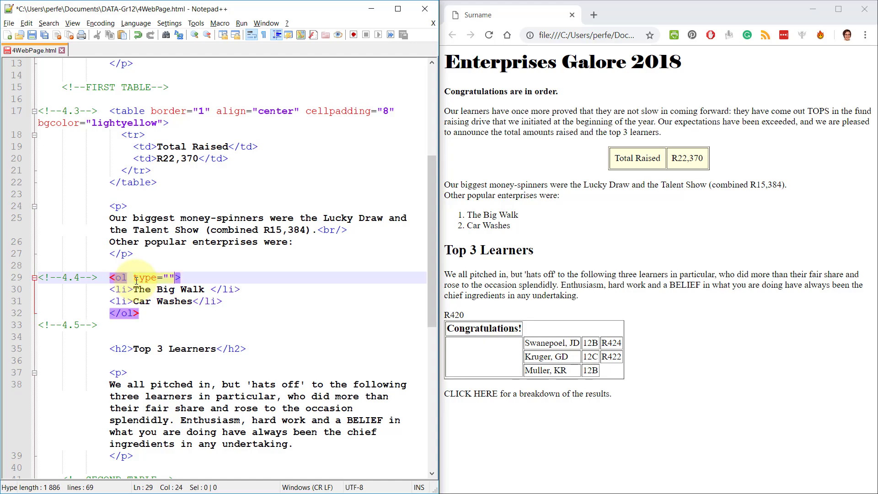
type("i")
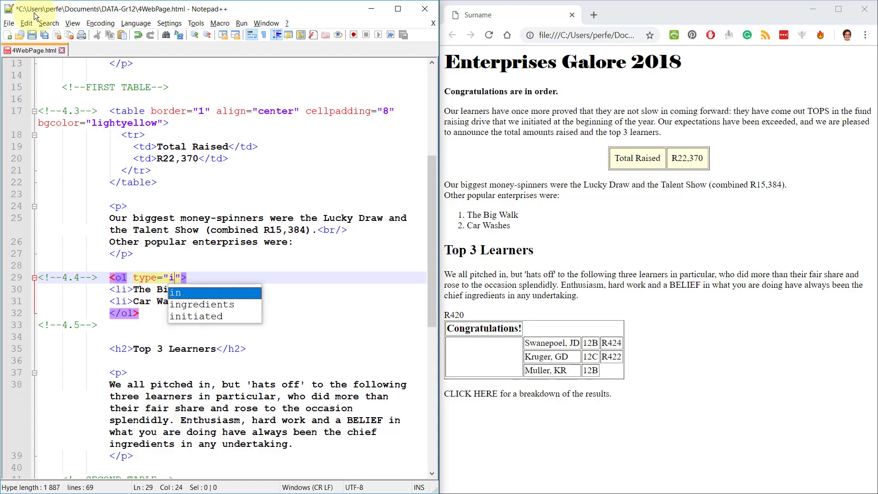
left_click(489, 35)
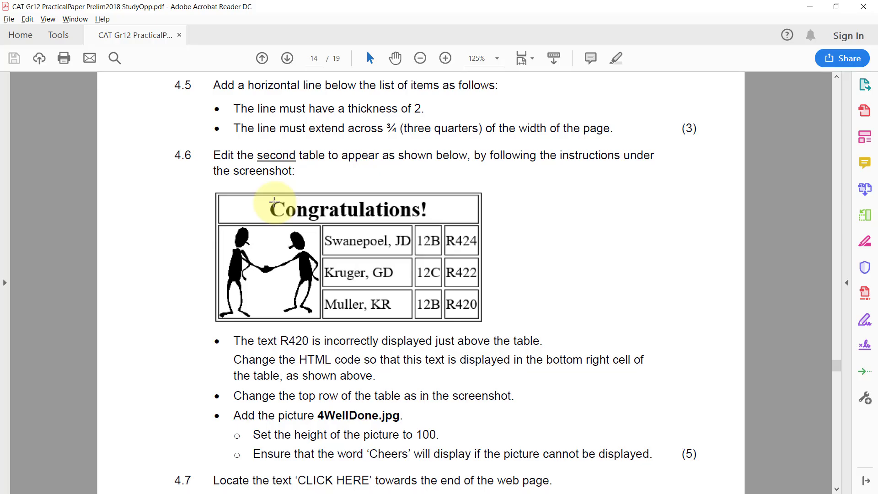
mouse_move(283, 248)
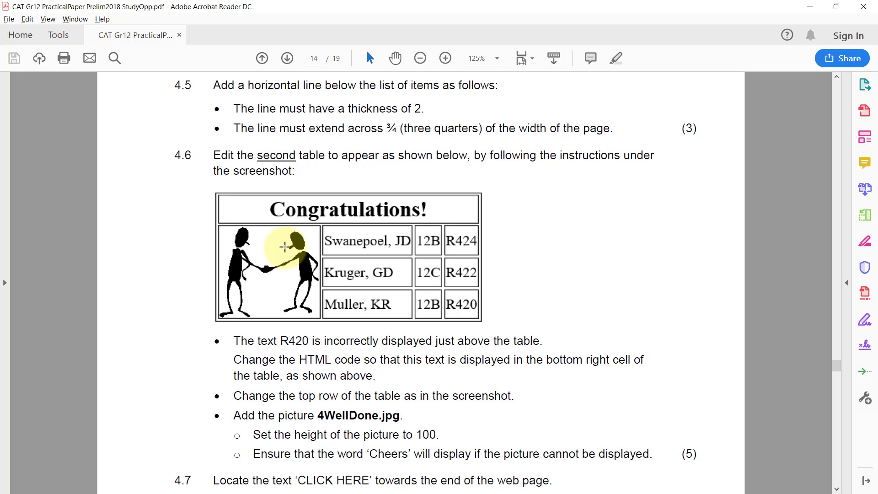
mouse_move(290, 248)
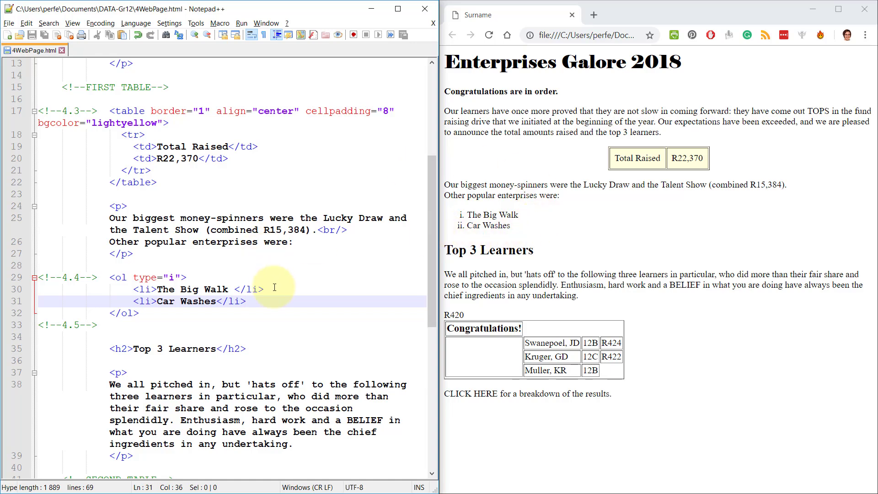
- Insert an <hr/> below the enterprises list with size="2"
left_click(179, 325)
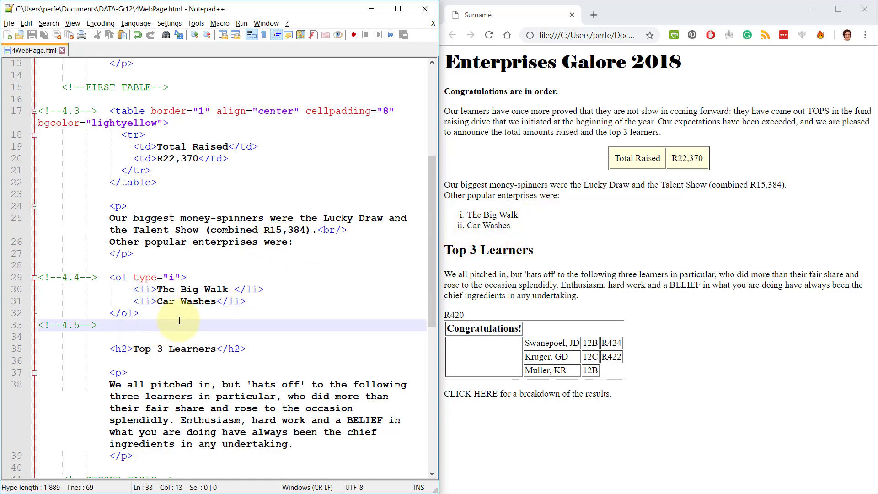
type("<h")
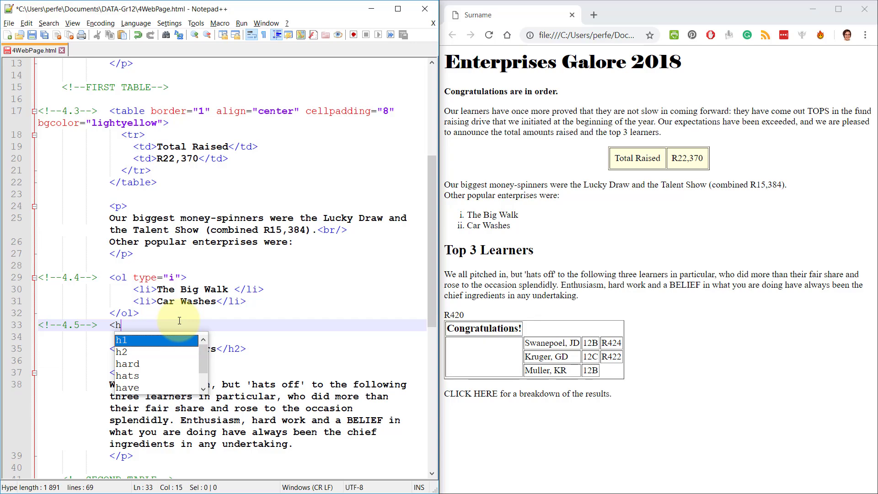
type("r/>")
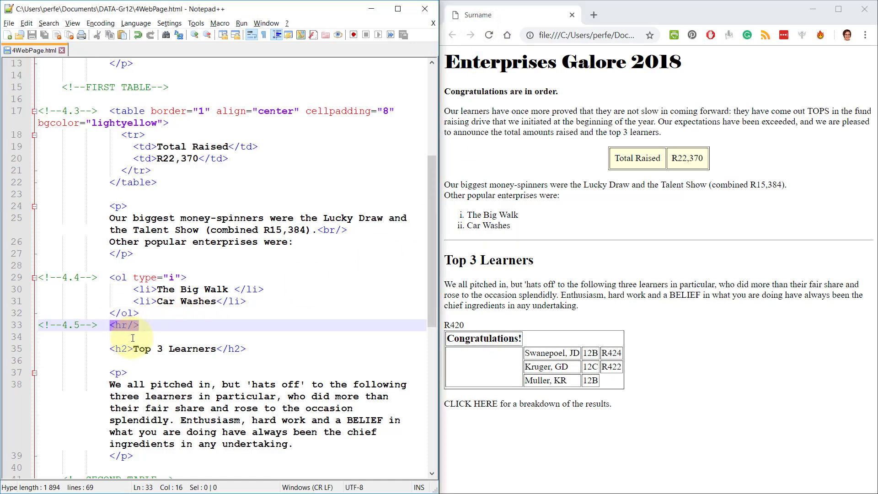
type("\" \"")
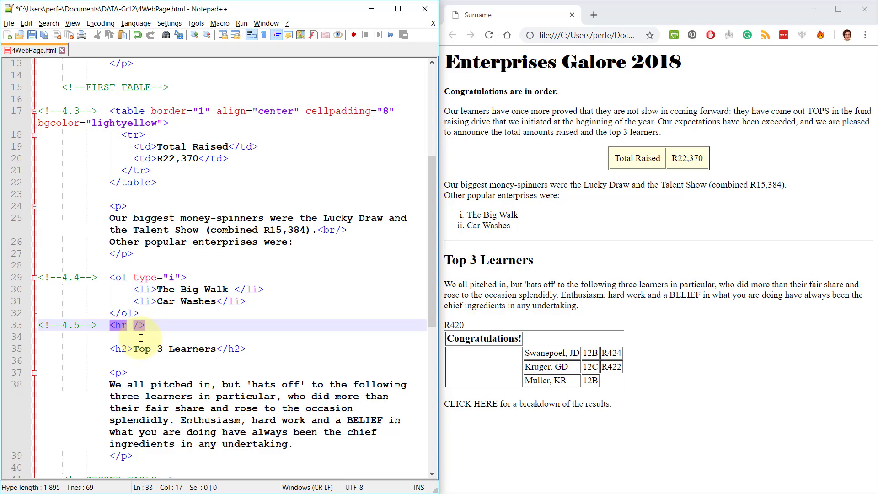
type("size=\"")
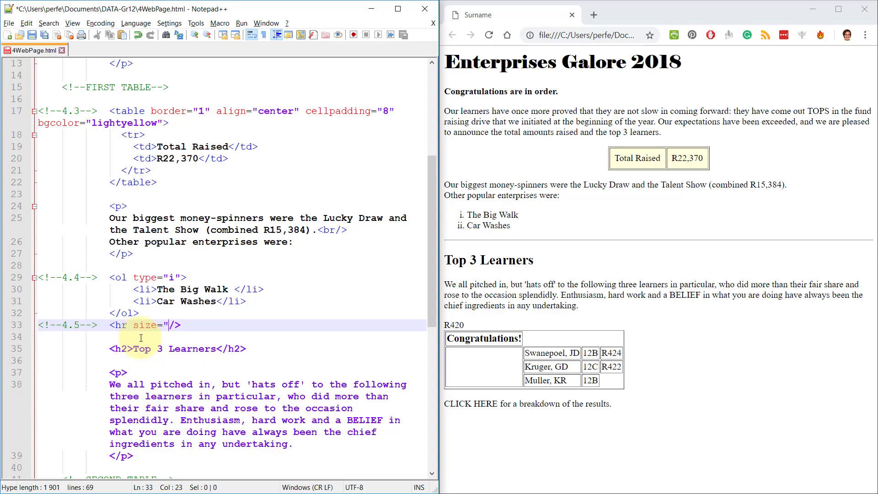
type("2")
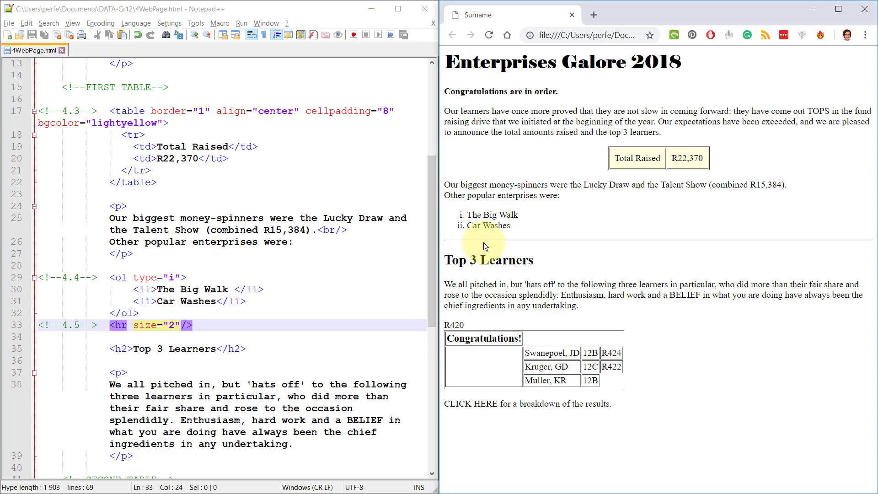
mouse_move(470, 243)
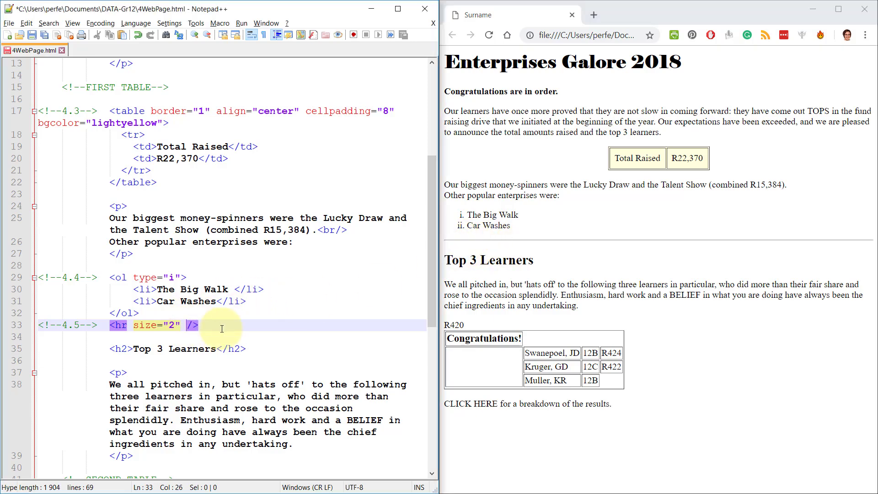
- Give the horizontal rule width="75%"
type("width=")
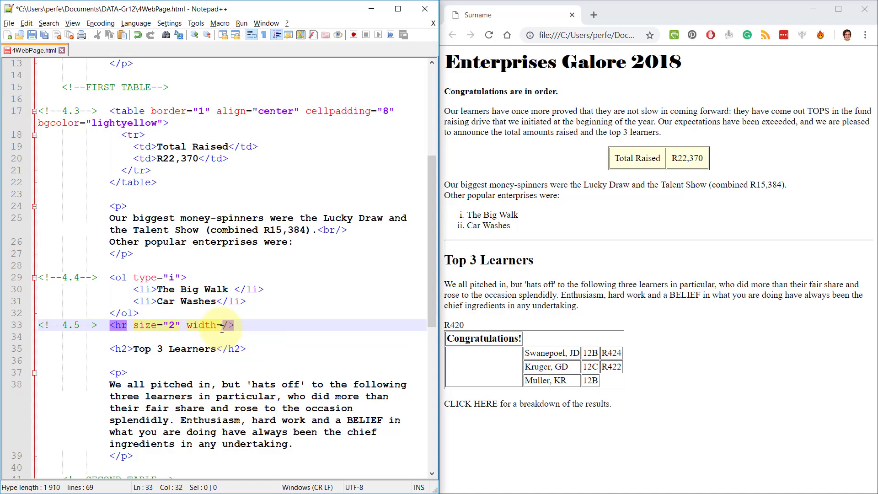
type("\"\"")
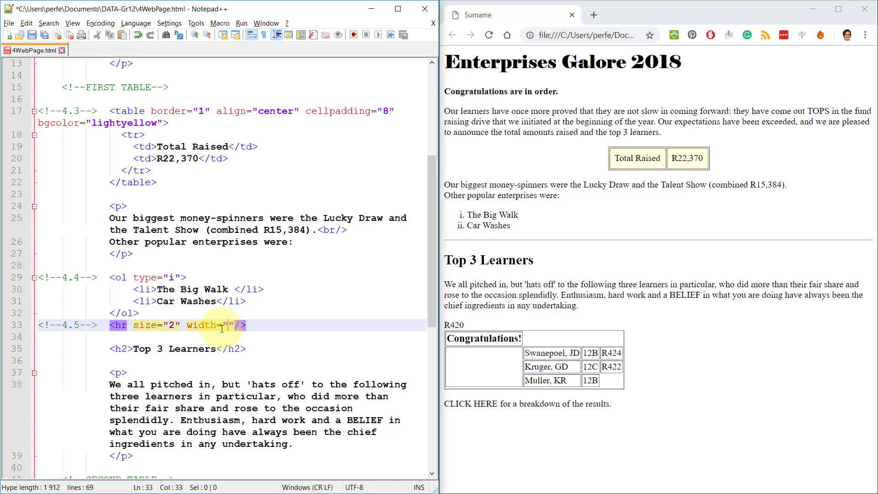
type("75")
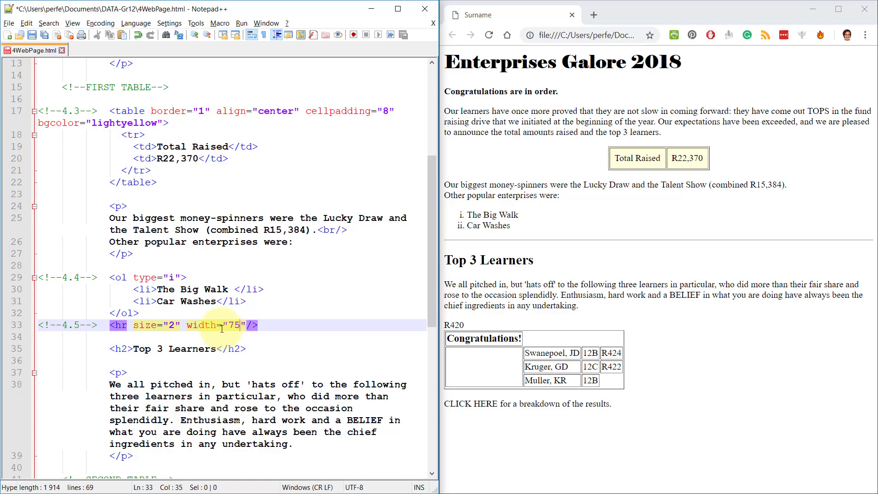
type("%")
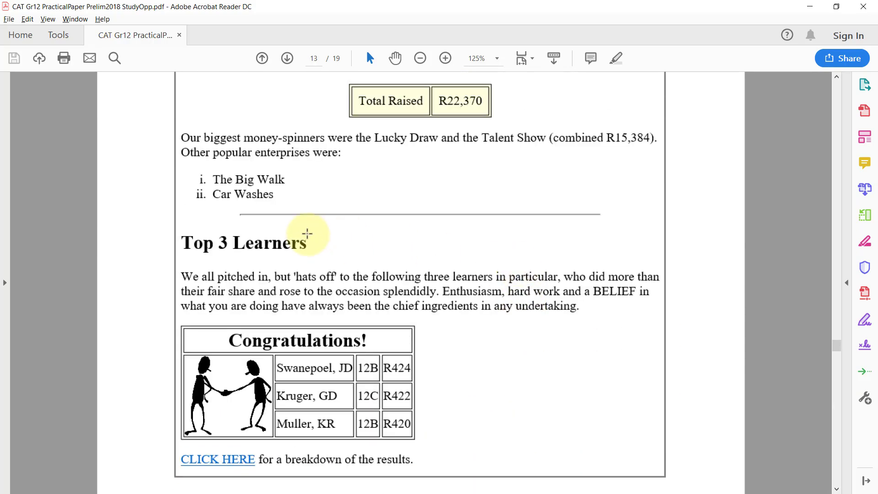
- Scroll the question paper down to the 4.6 second-table instructions on page 14
scroll("down", 3)
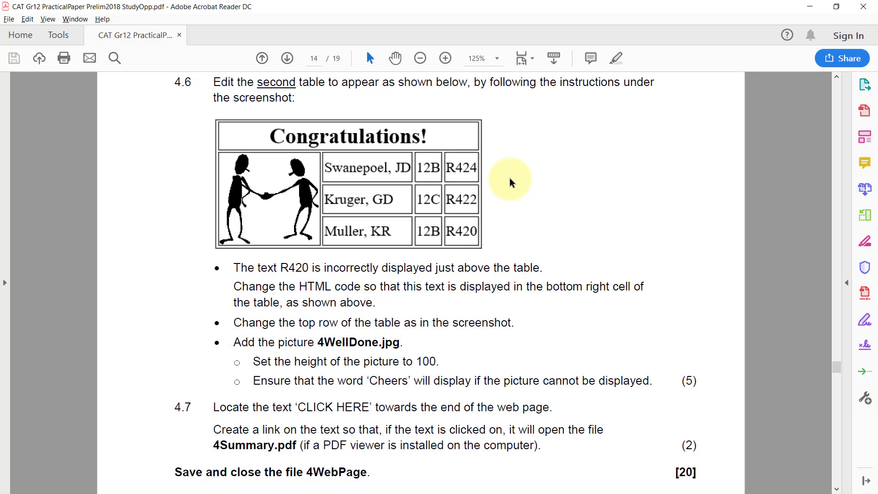
mouse_move(286, 258)
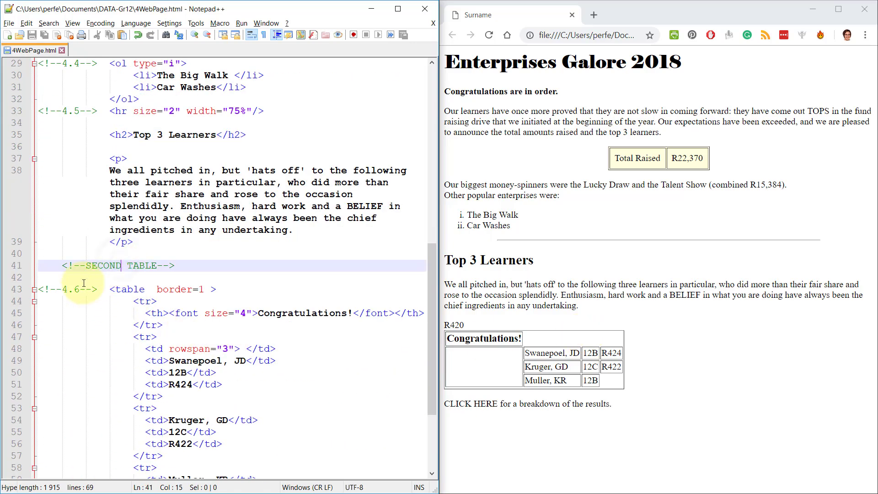
scroll("down", 3)
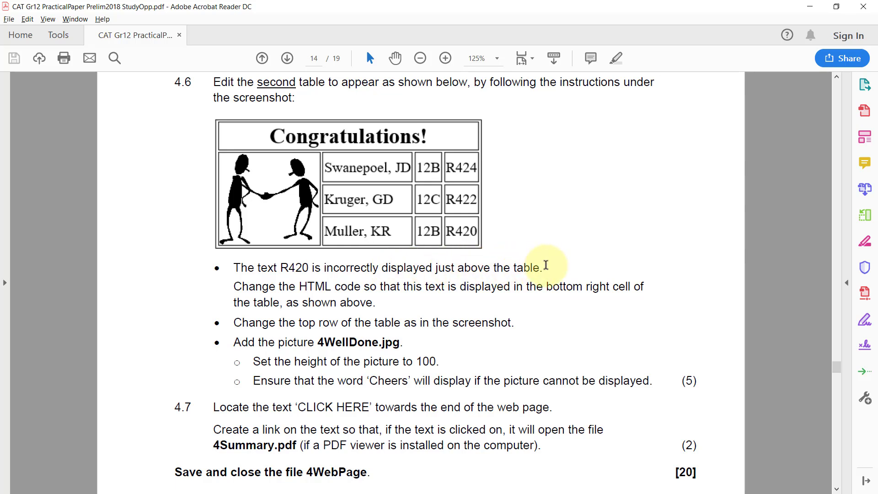
mouse_move(255, 286)
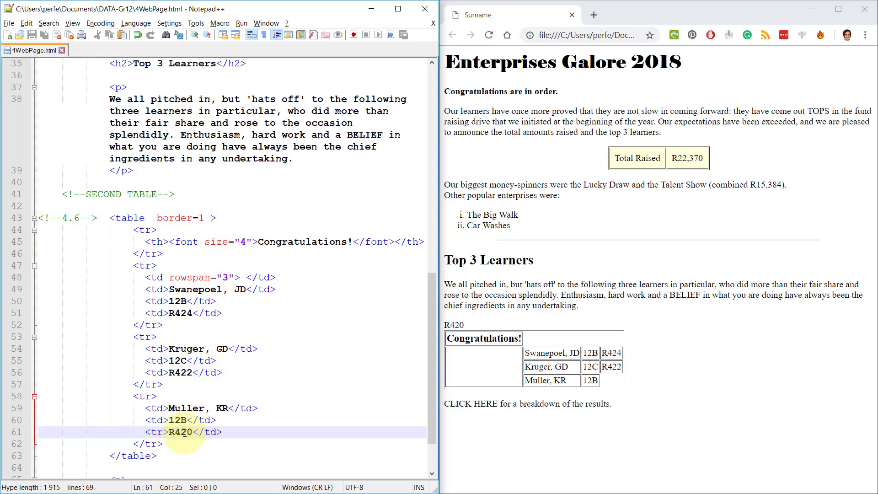
- Correct the Muller row so R420 sits in a <td> cell and reload the page
scroll("down", 3)
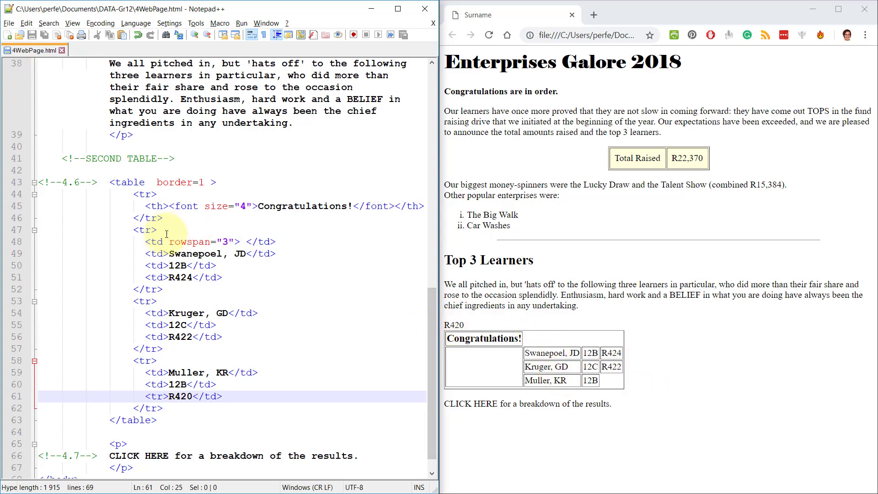
mouse_move(124, 182)
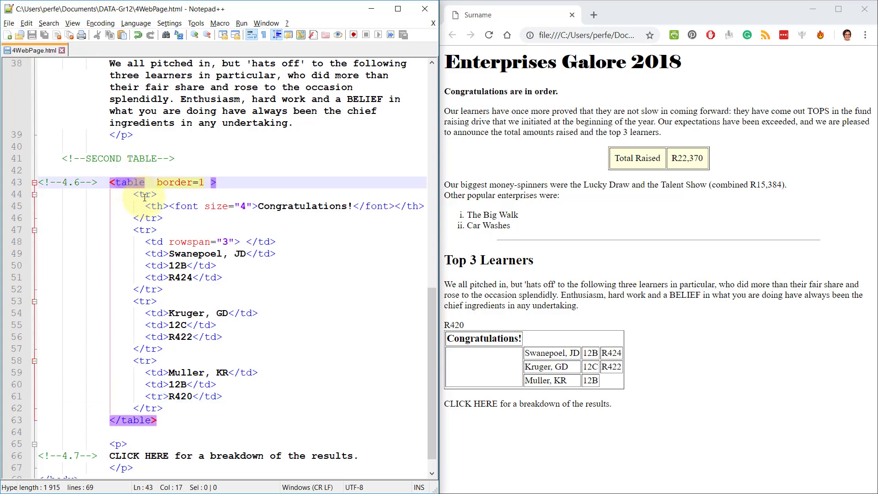
left_click(156, 206)
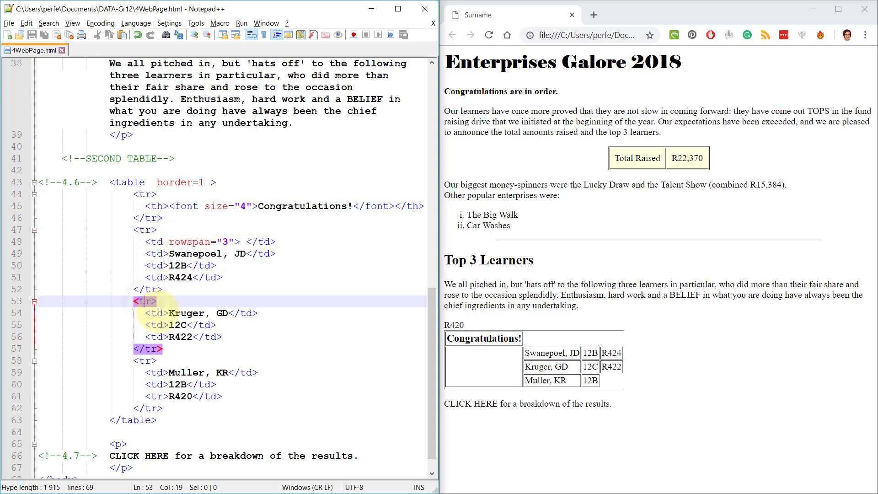
left_click(146, 361)
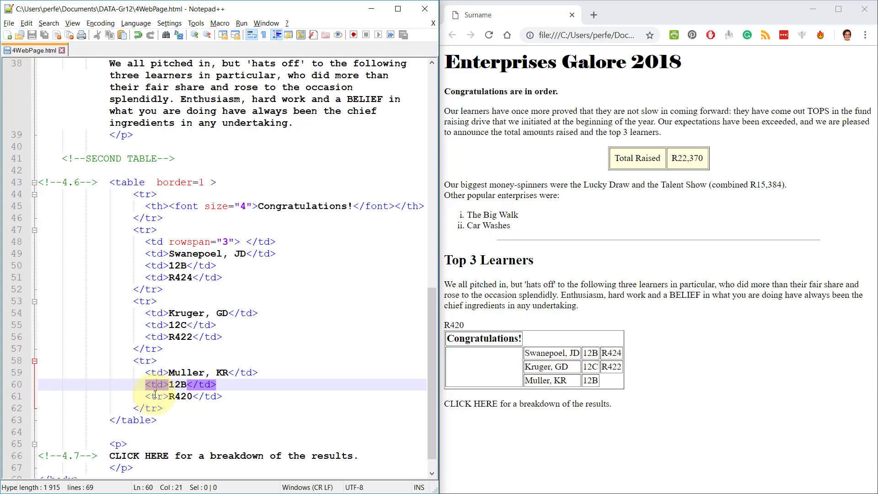
left_click(162, 396)
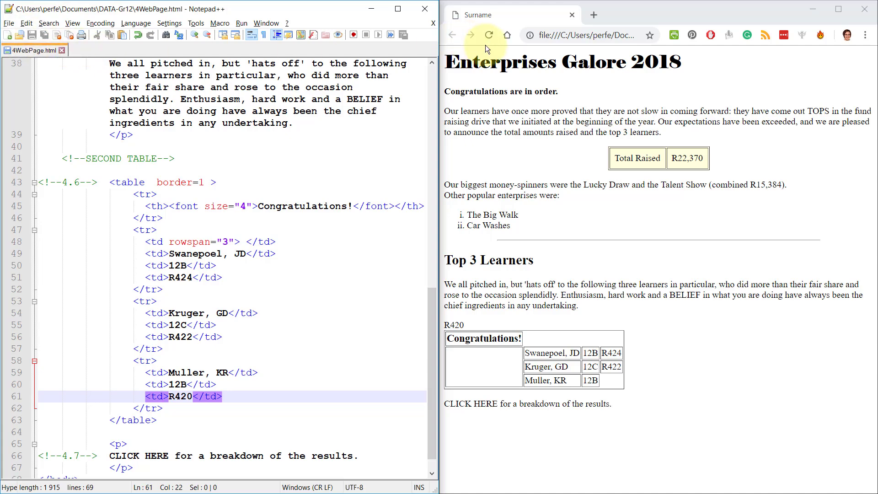
left_click(489, 35)
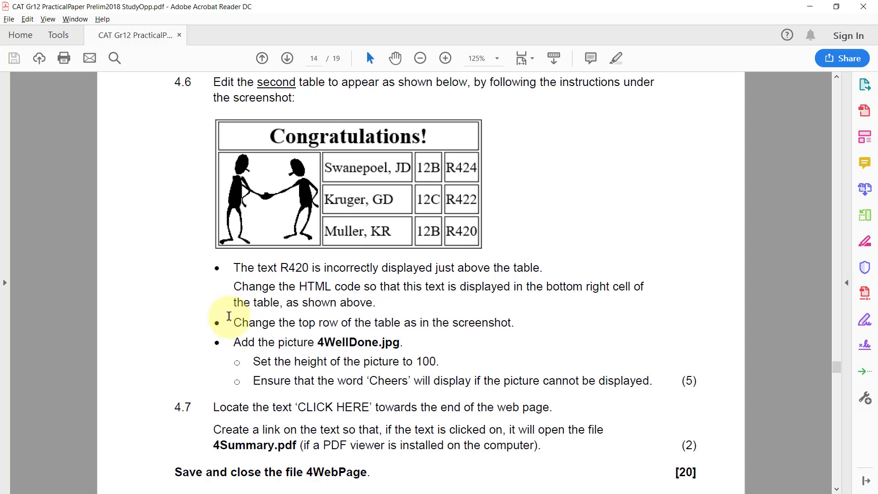
mouse_move(451, 323)
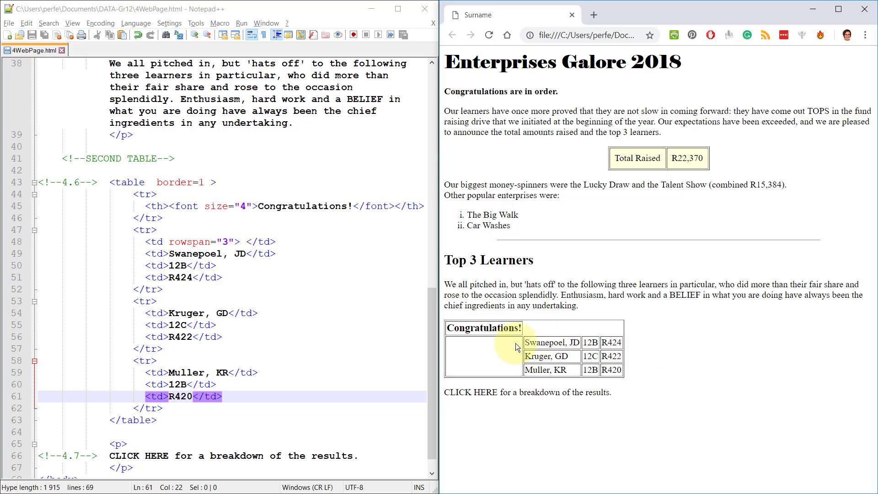
mouse_move(486, 327)
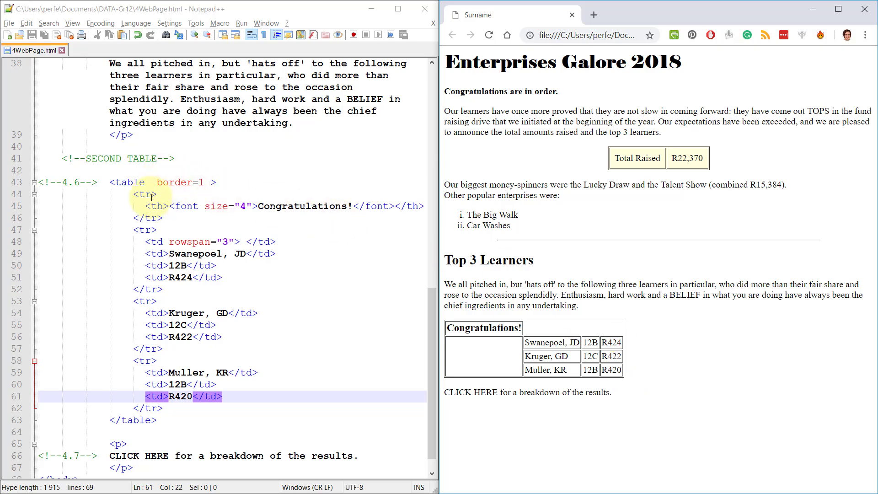
- Add colspan="4" to the Congratulations <th> tag and save the page
left_click(163, 206)
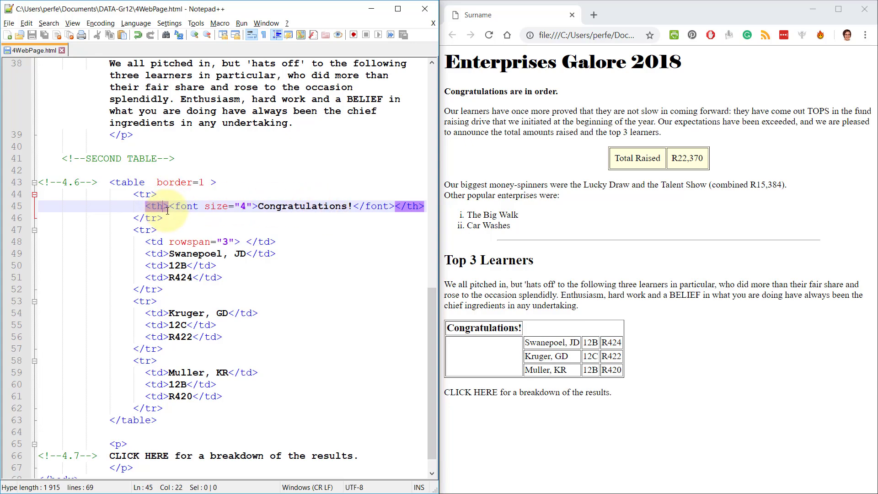
type("colspan=")
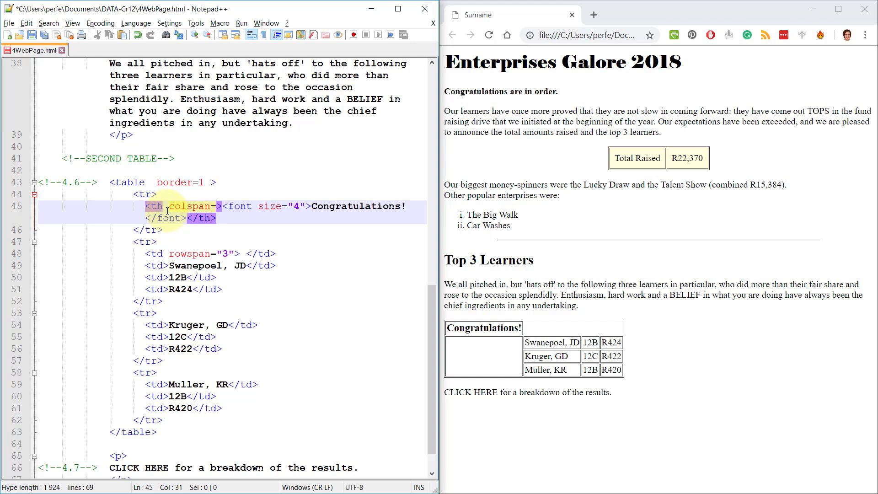
type("\"")
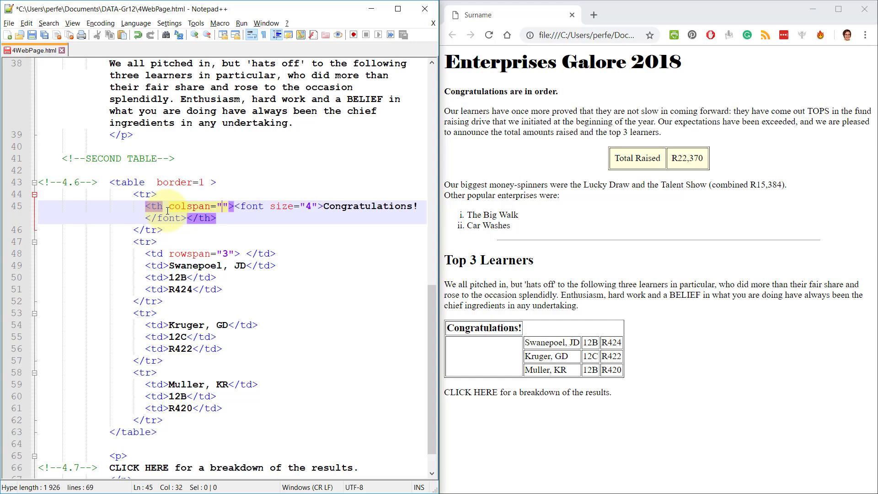
type("4")
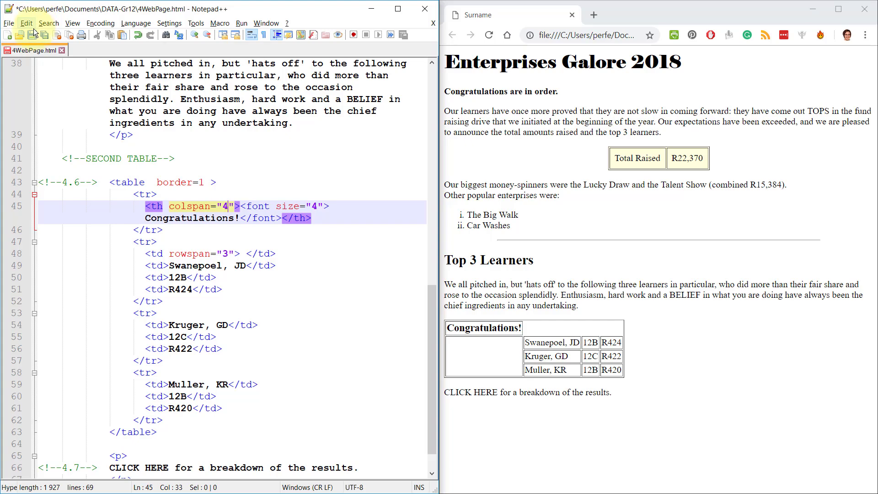
left_click(489, 34)
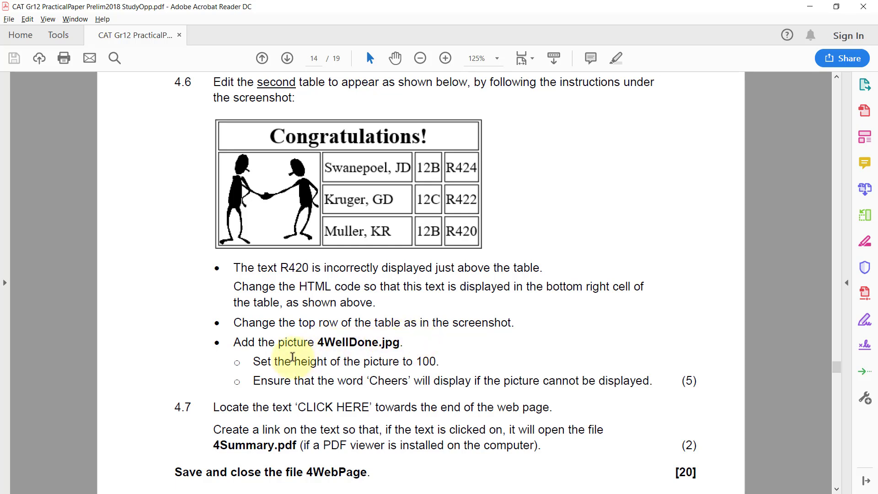
mouse_move(289, 209)
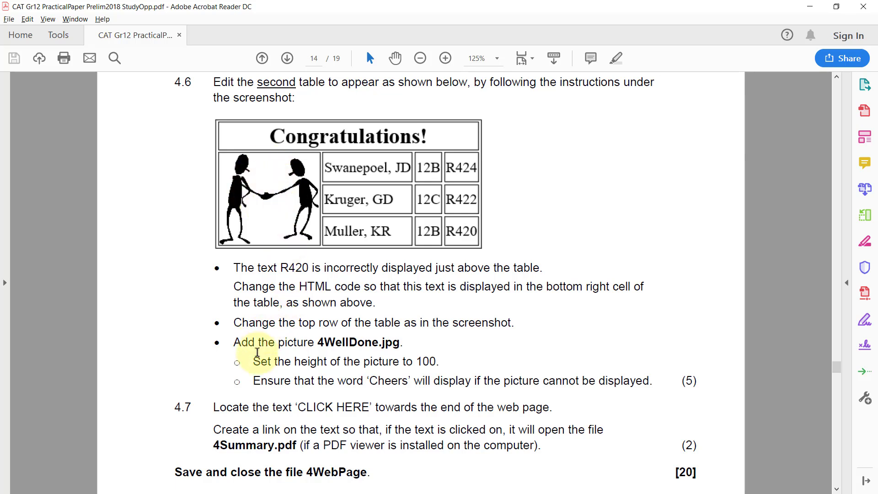
mouse_move(277, 380)
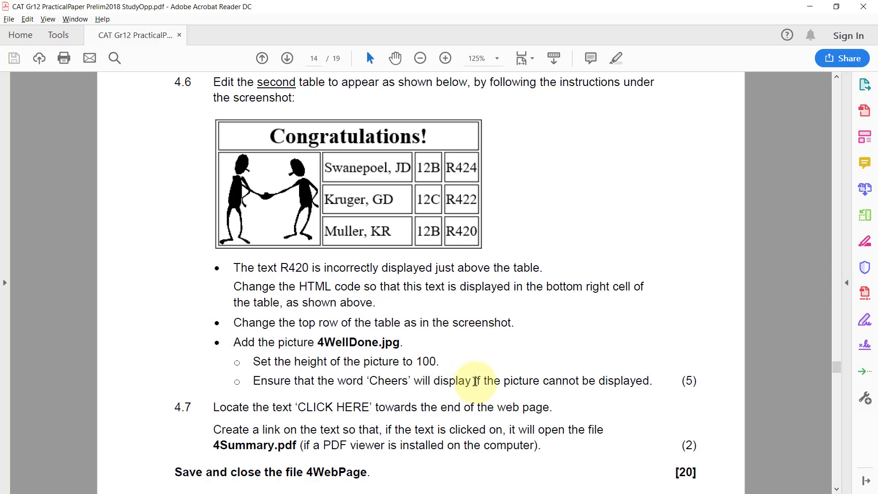
mouse_move(672, 384)
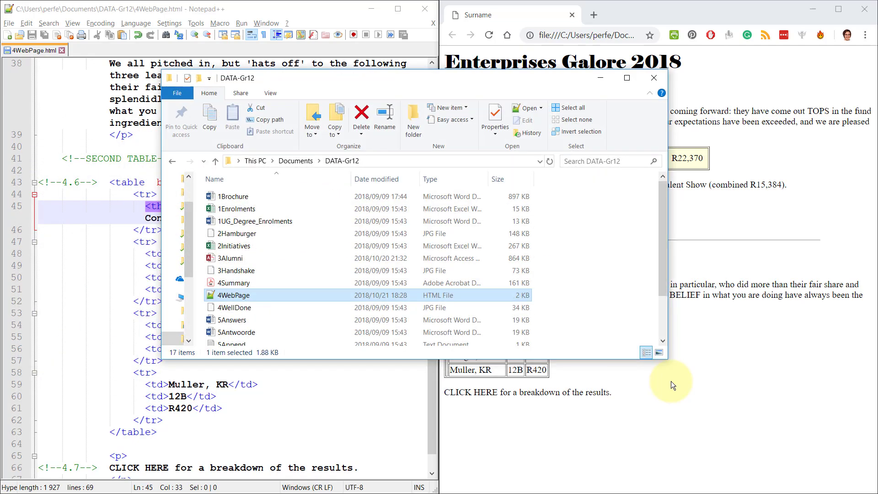
- Check 4WellDone's properties to confirm it is a JPG image
left_click(235, 307)
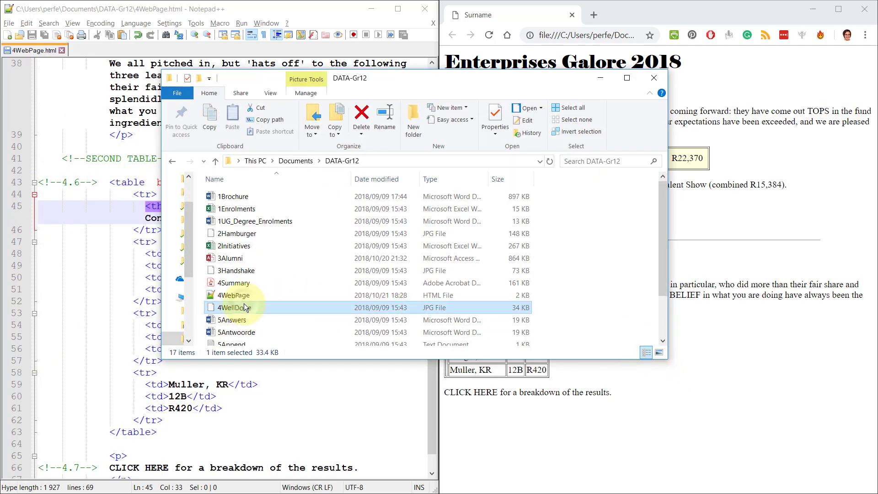
mouse_move(243, 309)
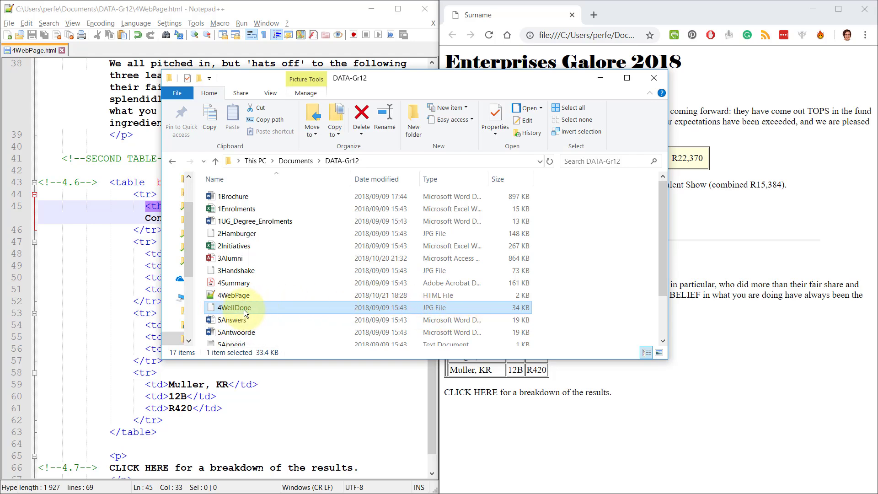
right_click(235, 307)
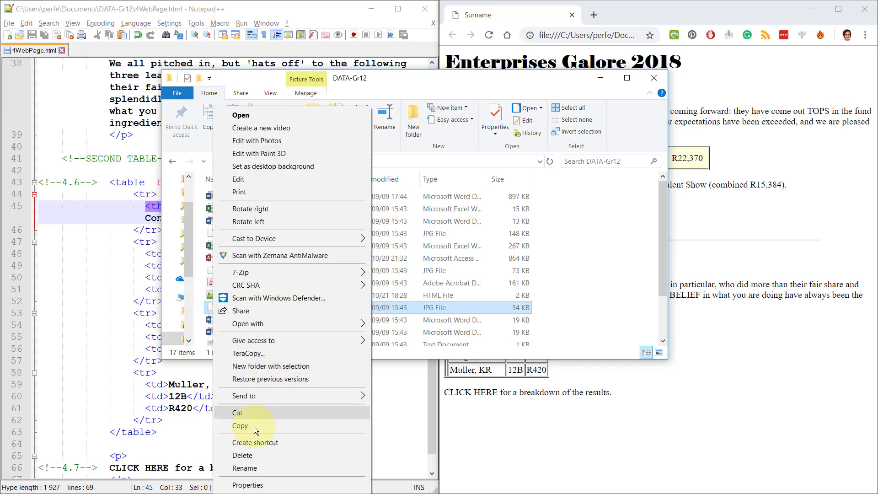
left_click(247, 485)
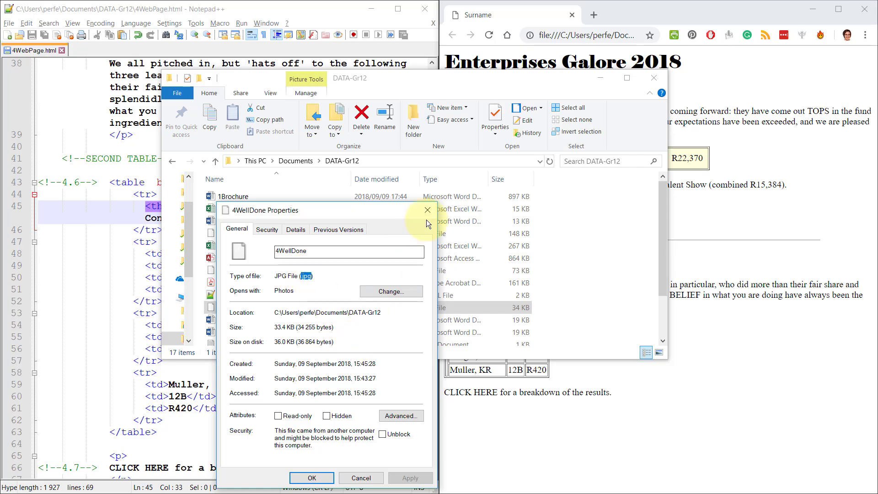
left_click(427, 211)
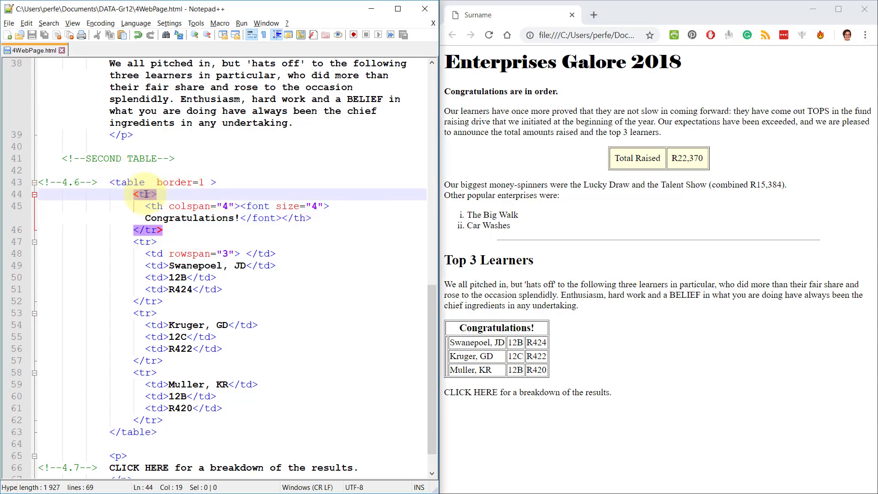
- Insert <img src="4WellDone.jpg"> in the rowspan cell and preview it in Chrome
left_click(148, 242)
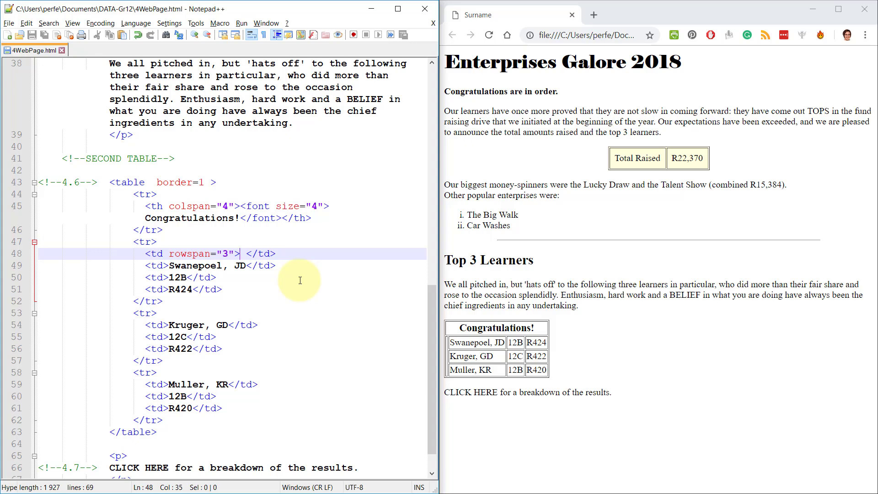
type("<img />")
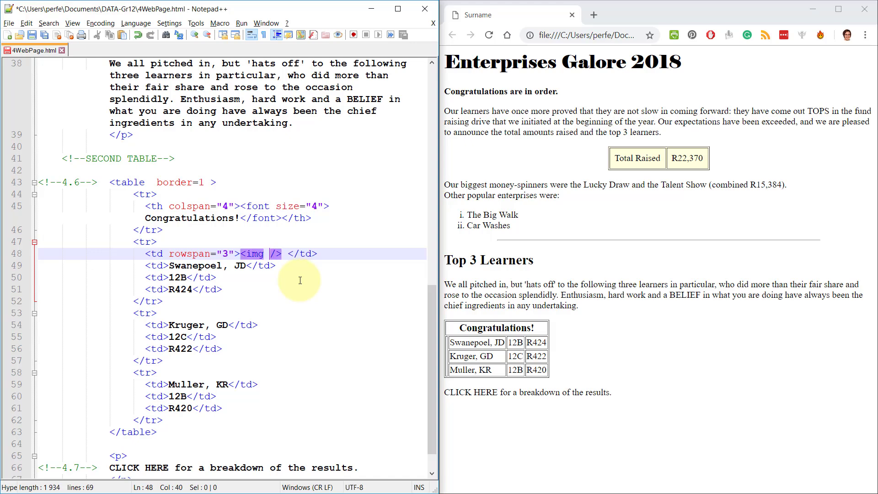
type("s")
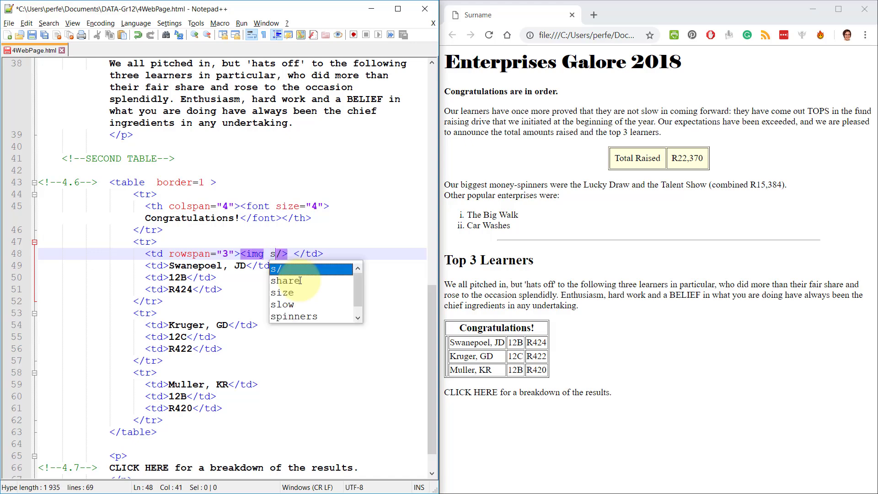
type("src=\"\"")
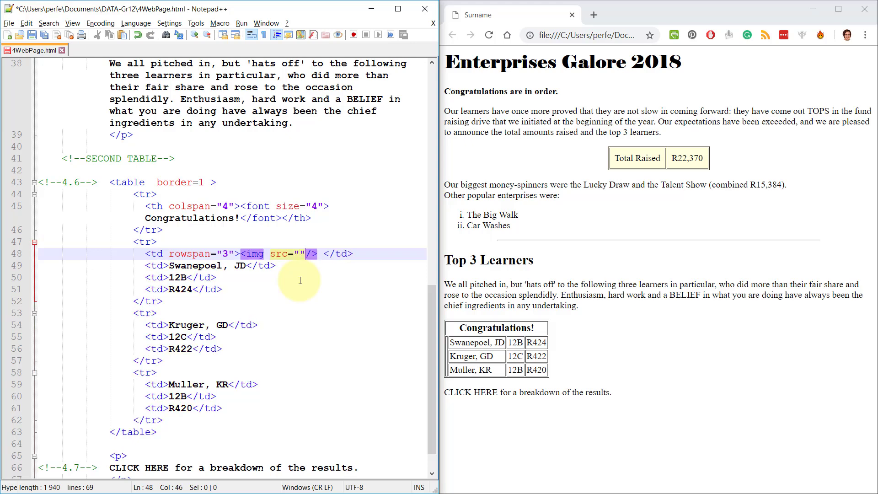
type("4WellDone")
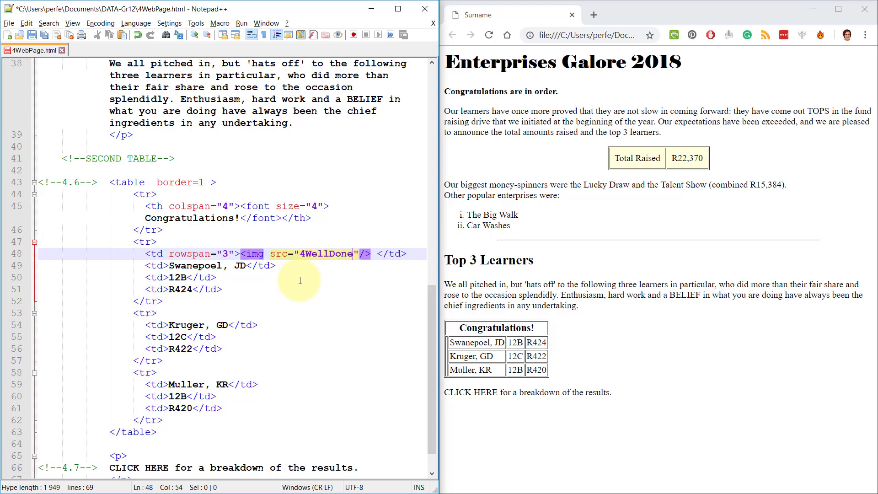
type(".jpg")
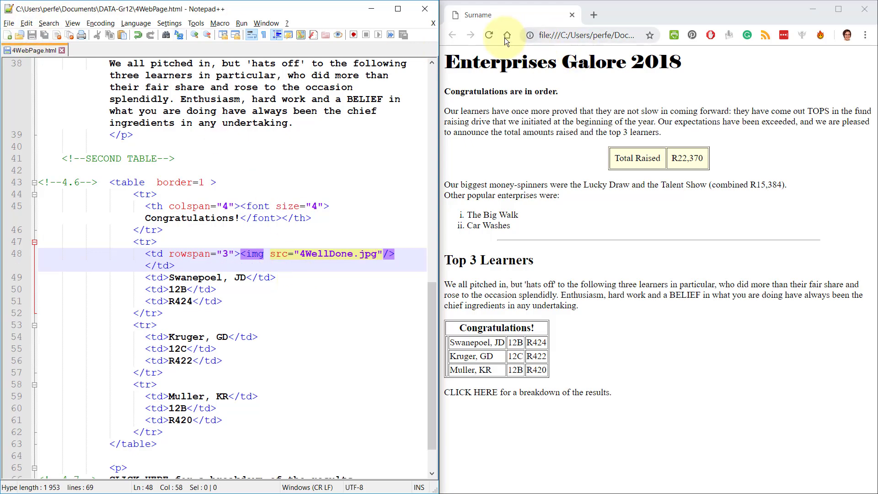
left_click(488, 35)
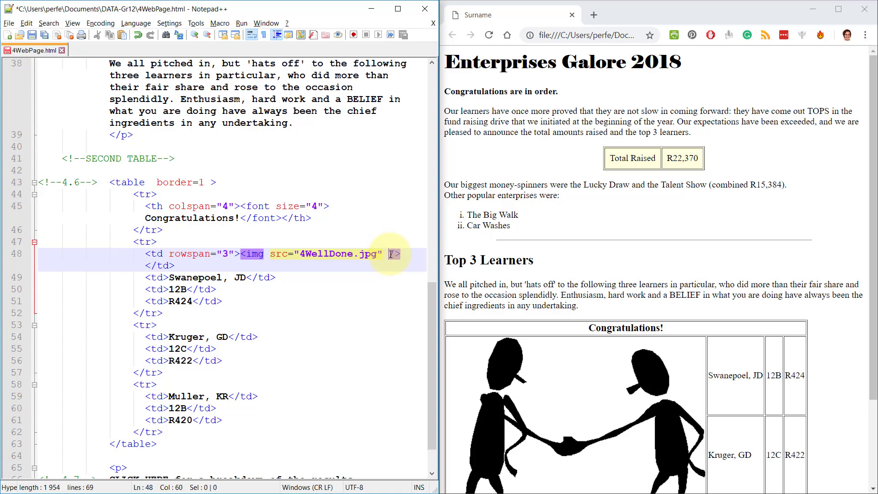
- Give the image height="100", preview it, and start an alt attribute
type("height=")
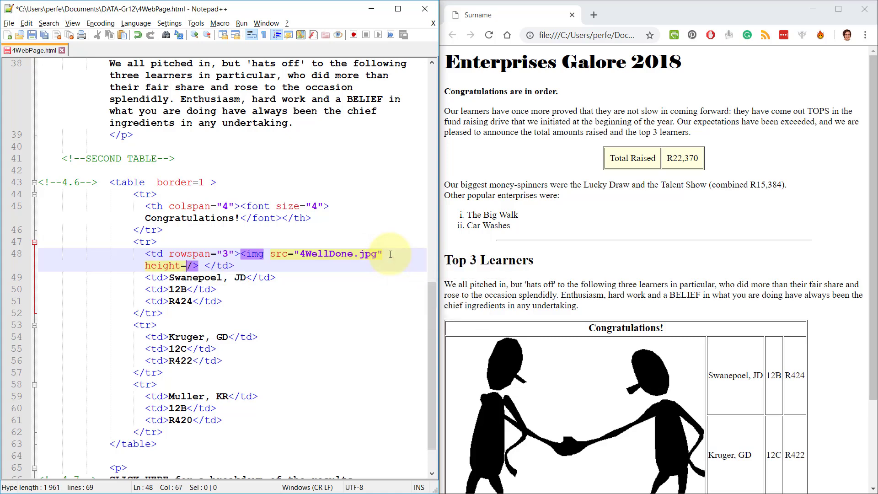
type("100\"")
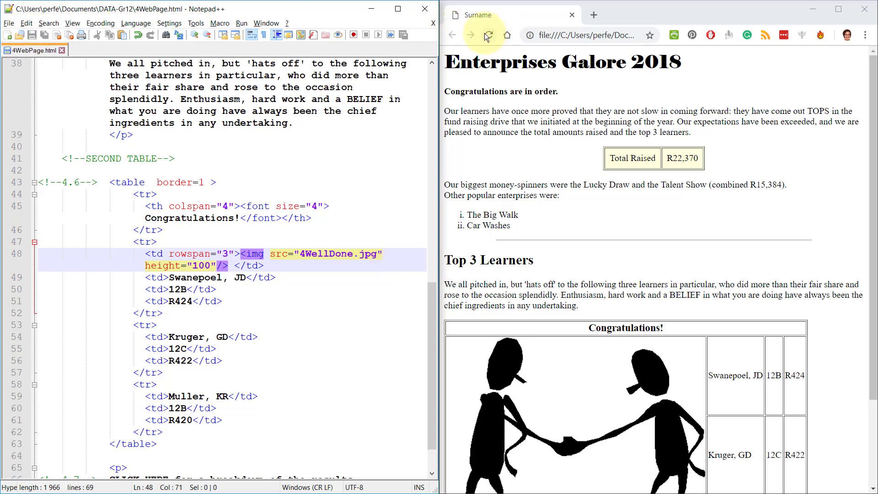
left_click(489, 35)
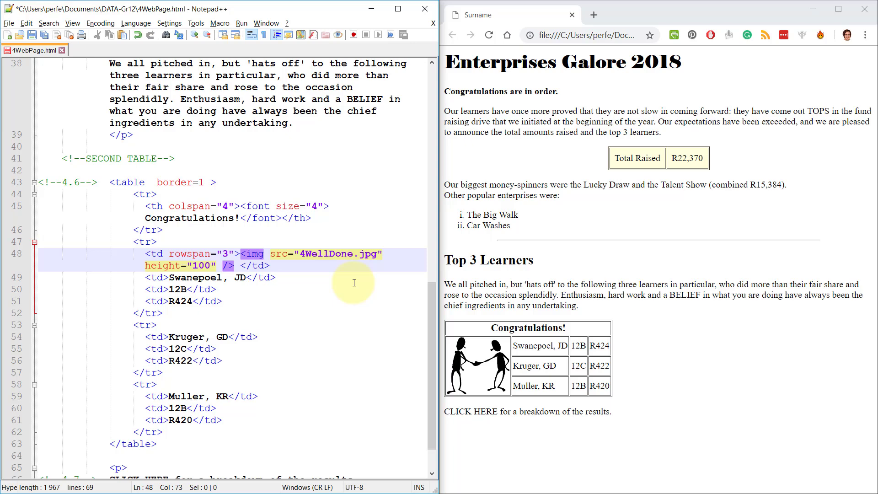
type("alt=\"\"")
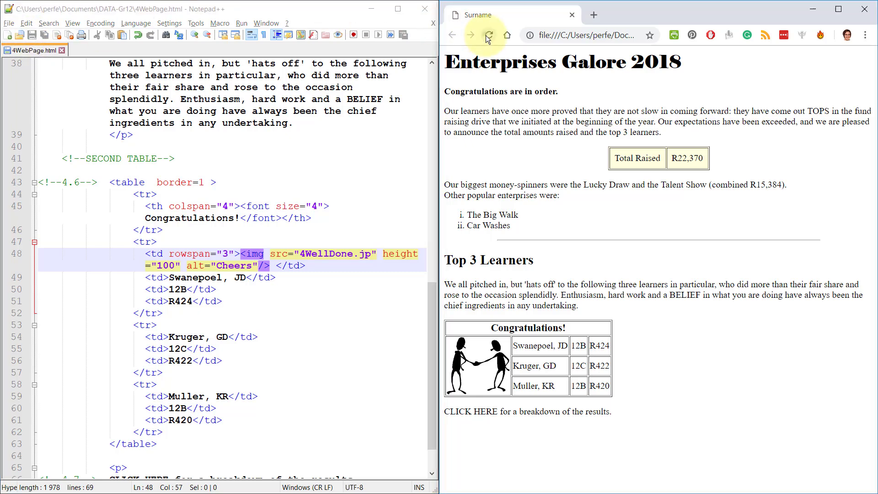
- Show the alt text Cheers with a broken src, then restore the .jpg name
left_click(488, 35)
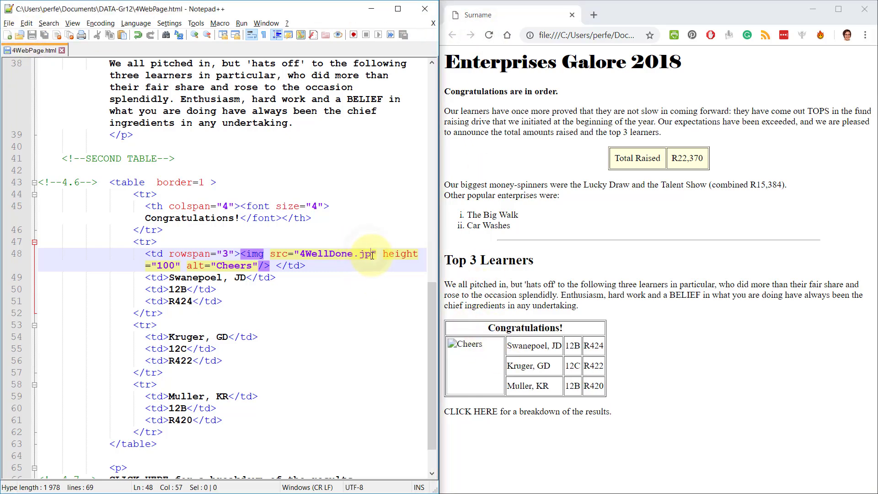
key("Backspace")
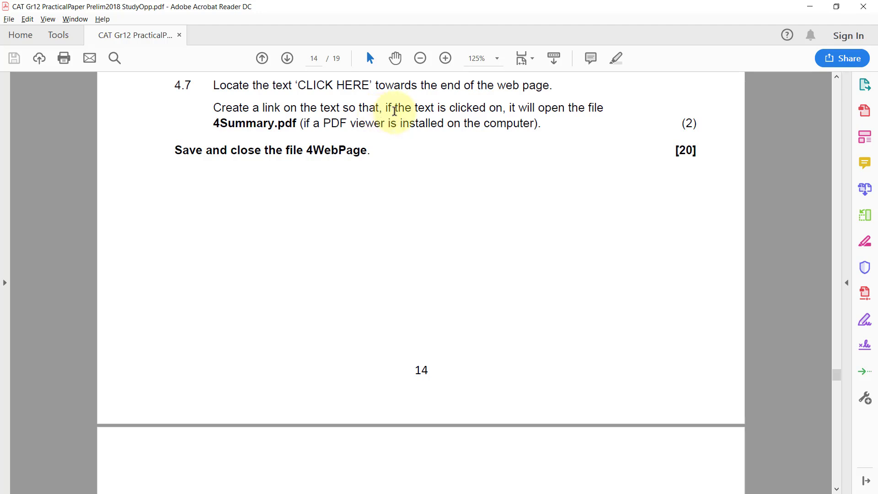
mouse_move(622, 114)
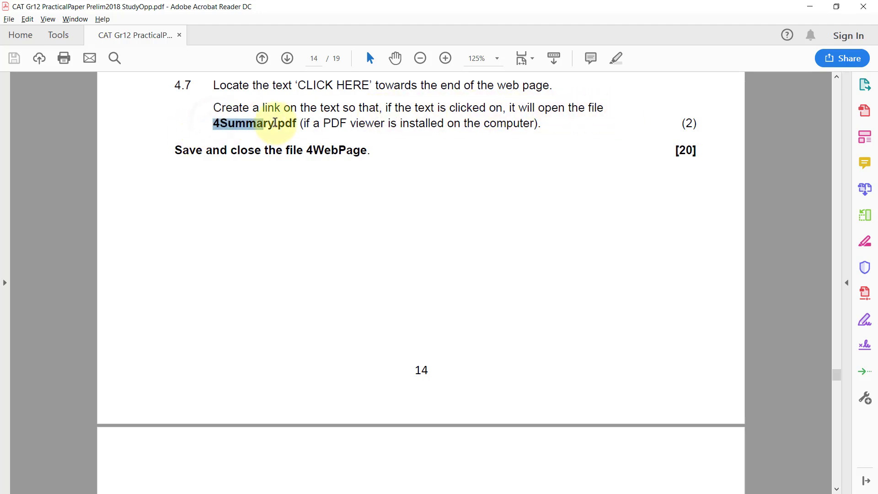
- Copy the file name 4Summary.pdf from question 4.7
right_click(255, 124)
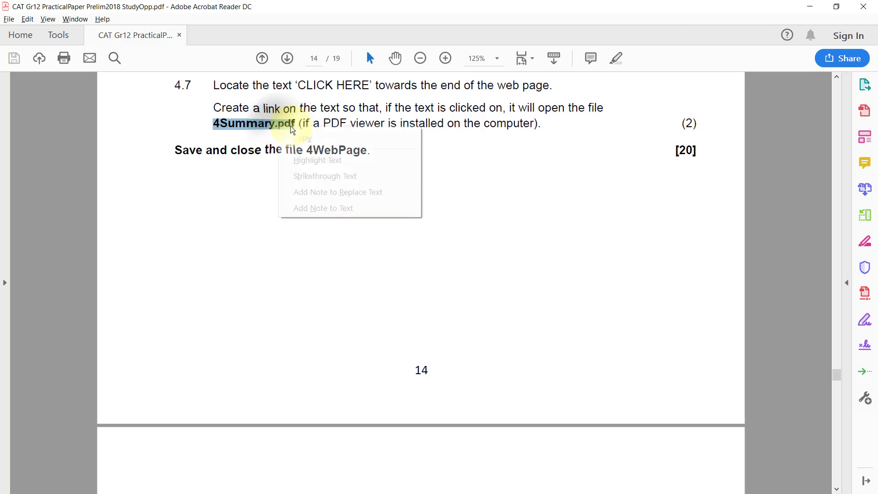
left_click(527, 123)
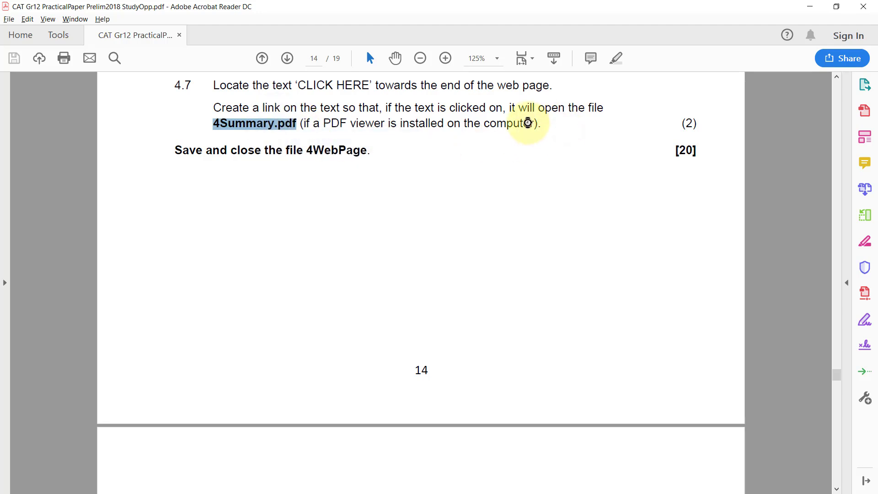
mouse_move(626, 119)
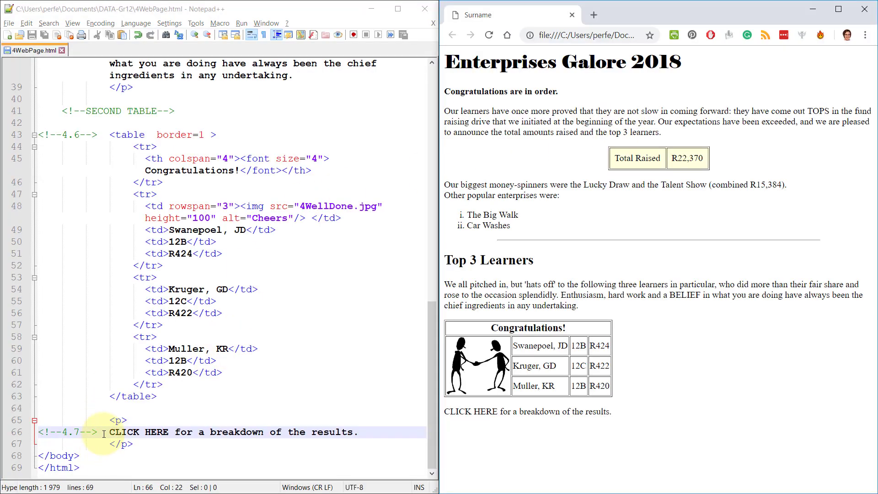
- Wrap CLICK HERE in <a href="4Summary.pdf"> and follow the link to test it
type("a>")
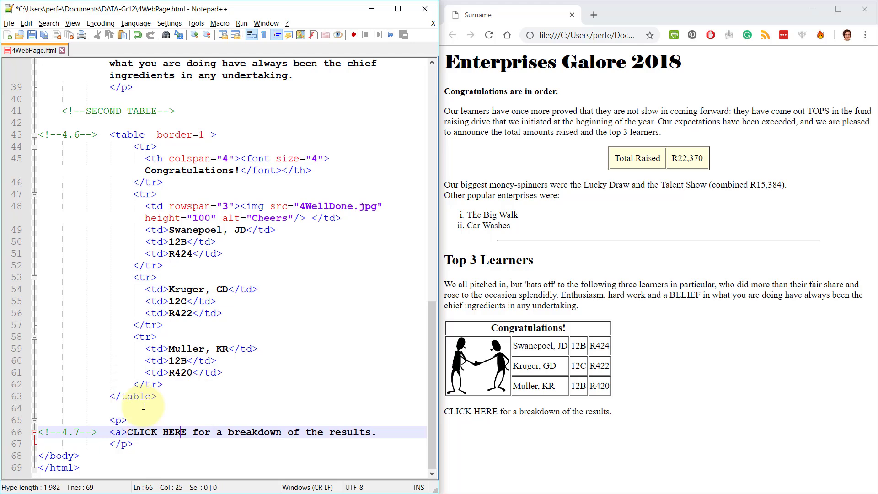
type("</a>")
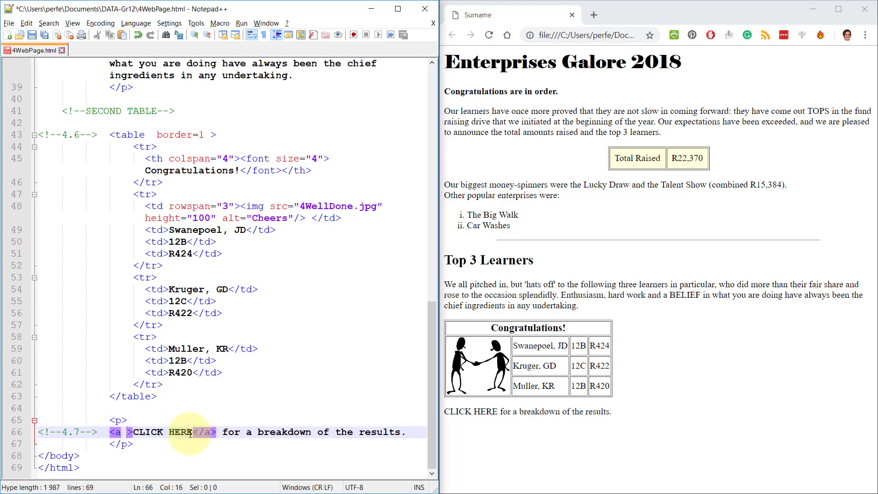
type("href=\"4Summary.pdf")
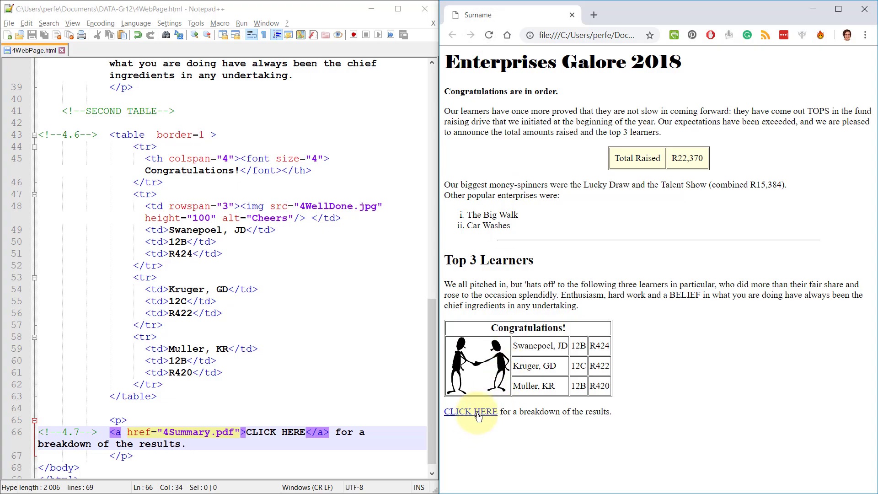
left_click(470, 411)
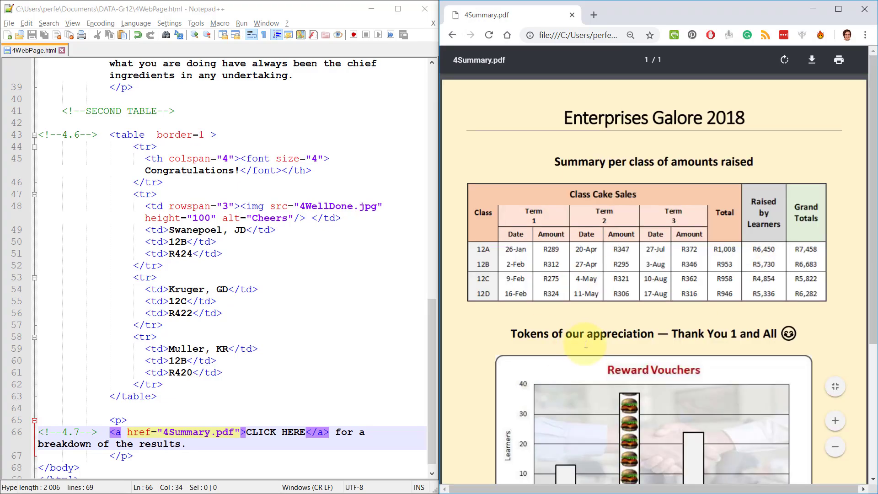